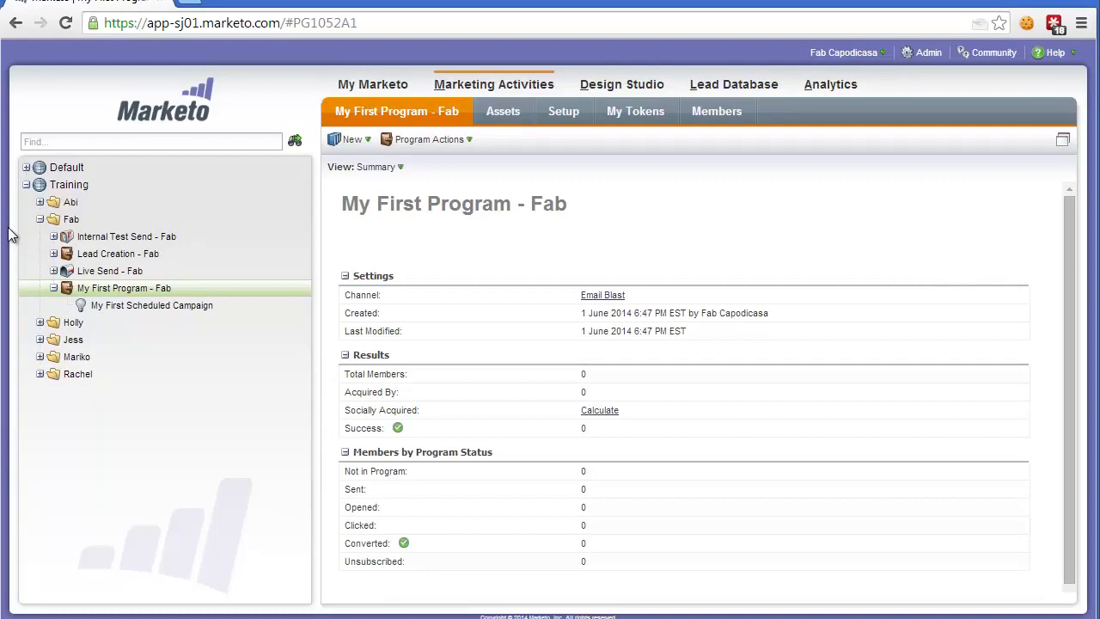
- Bring up the context actions for My First Program - Fab in the tree
left_click(494, 84)
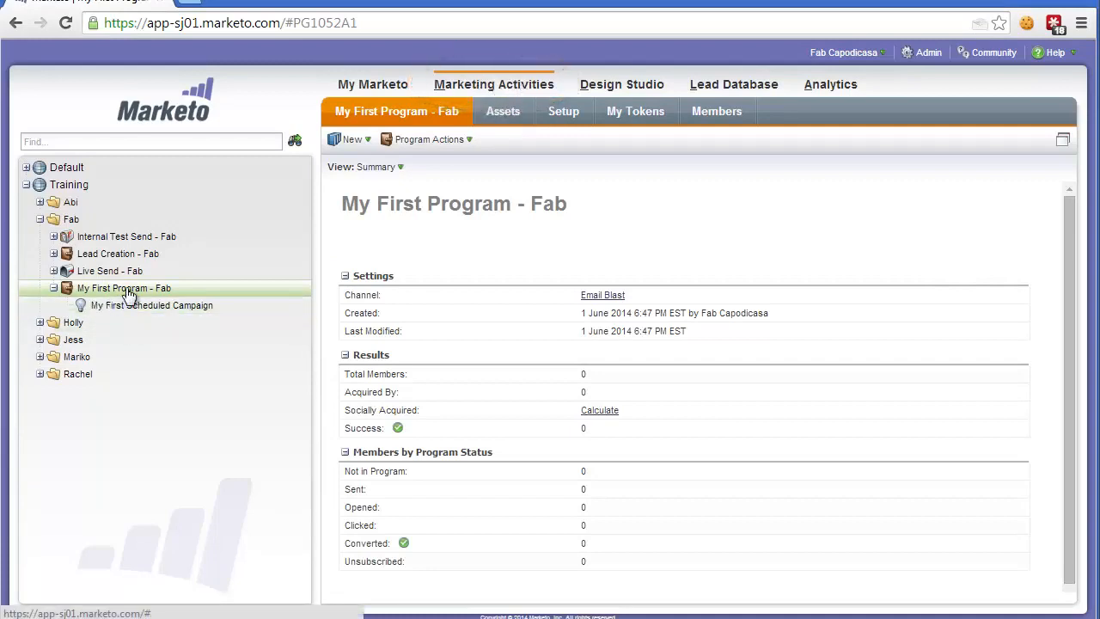
right_click(124, 289)
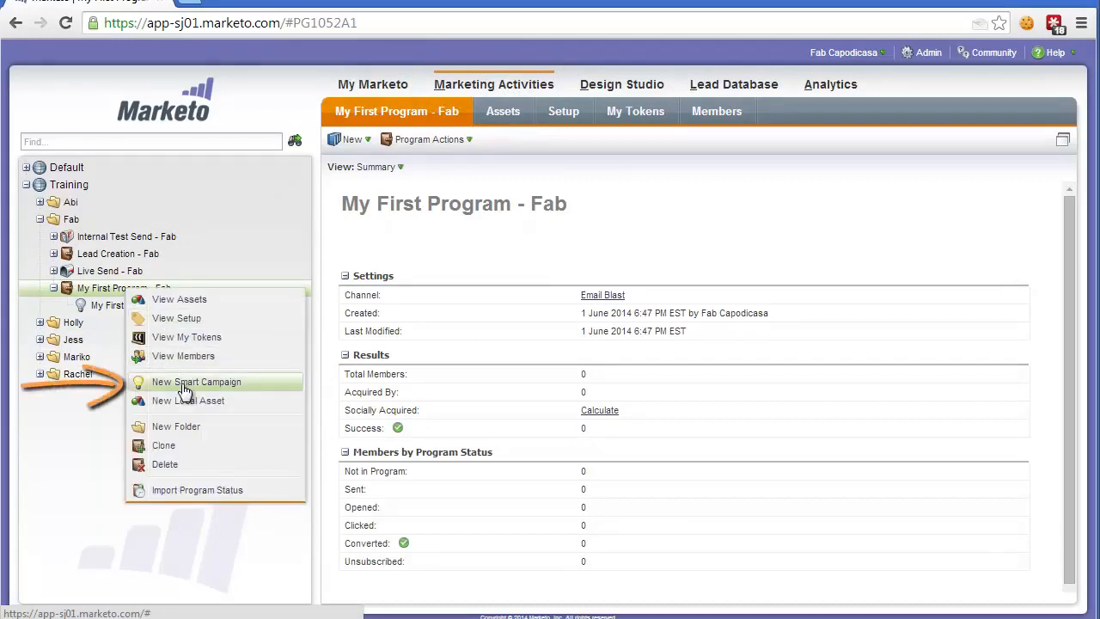
- Create a new smart campaign named 'My First Triggered Program' under My First Program
left_click(196, 381)
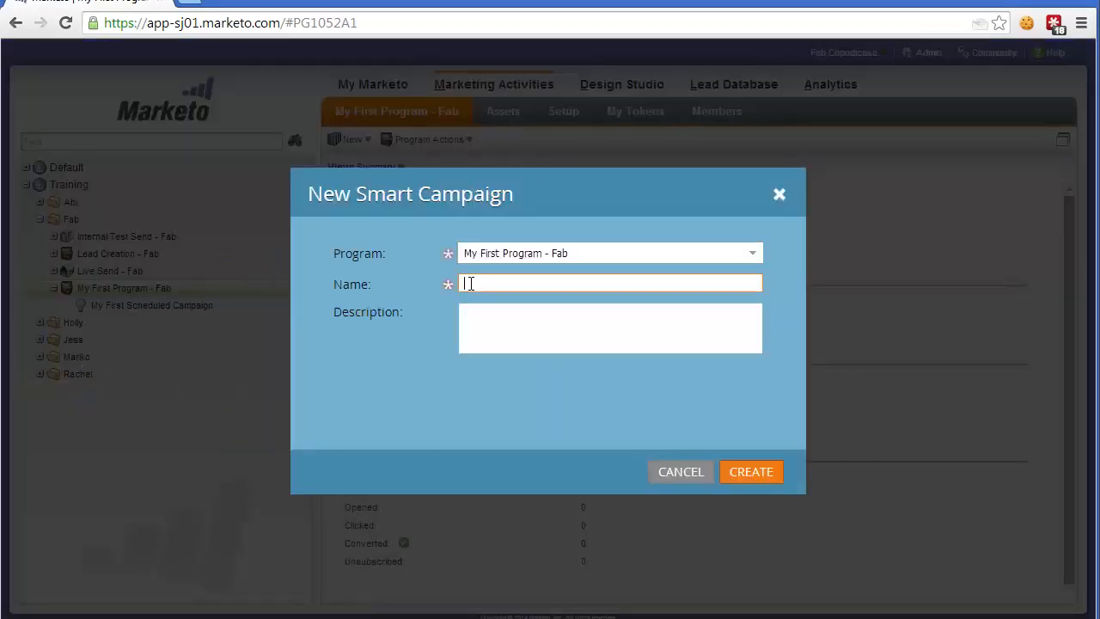
type("My First Triggered Program")
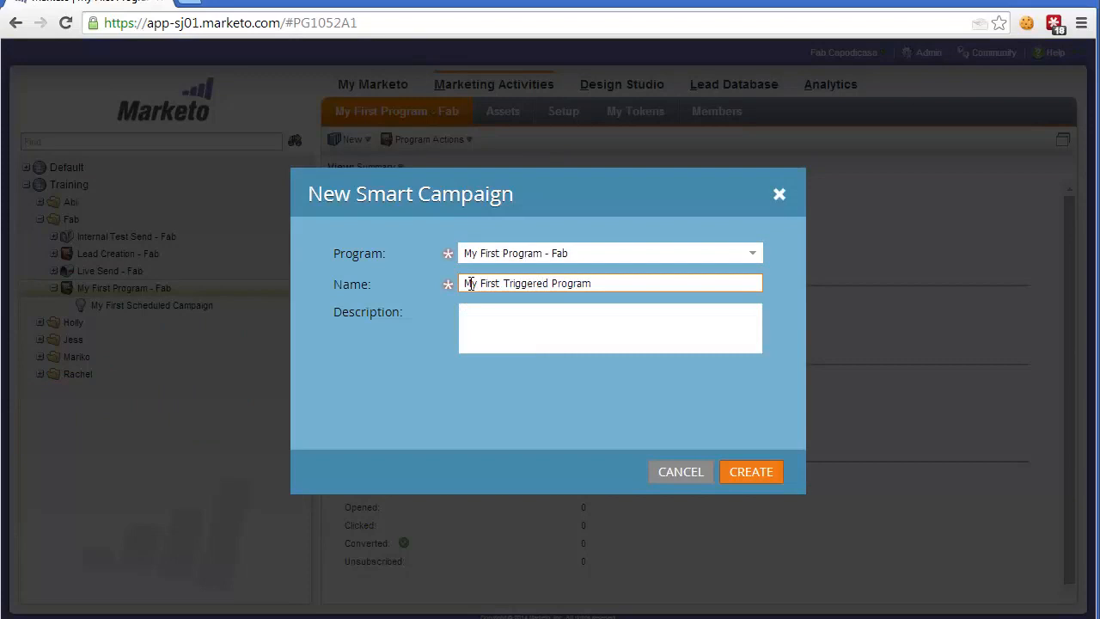
left_click(749, 471)
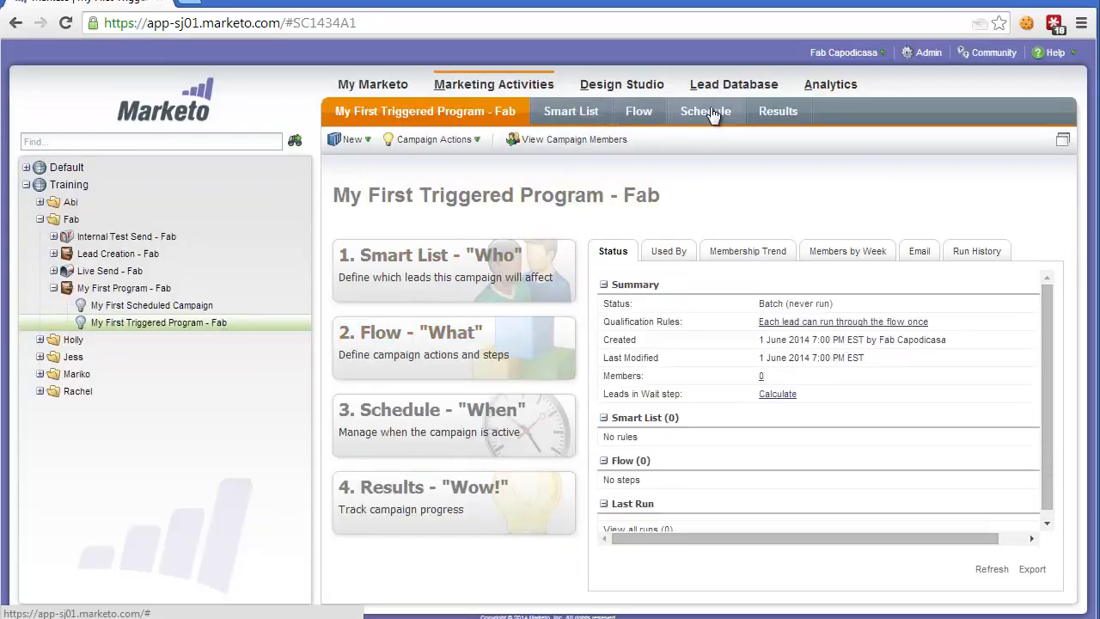
- Filter the Smart List triggers panel by 'visit' to find web-page visit triggers
left_click(571, 110)
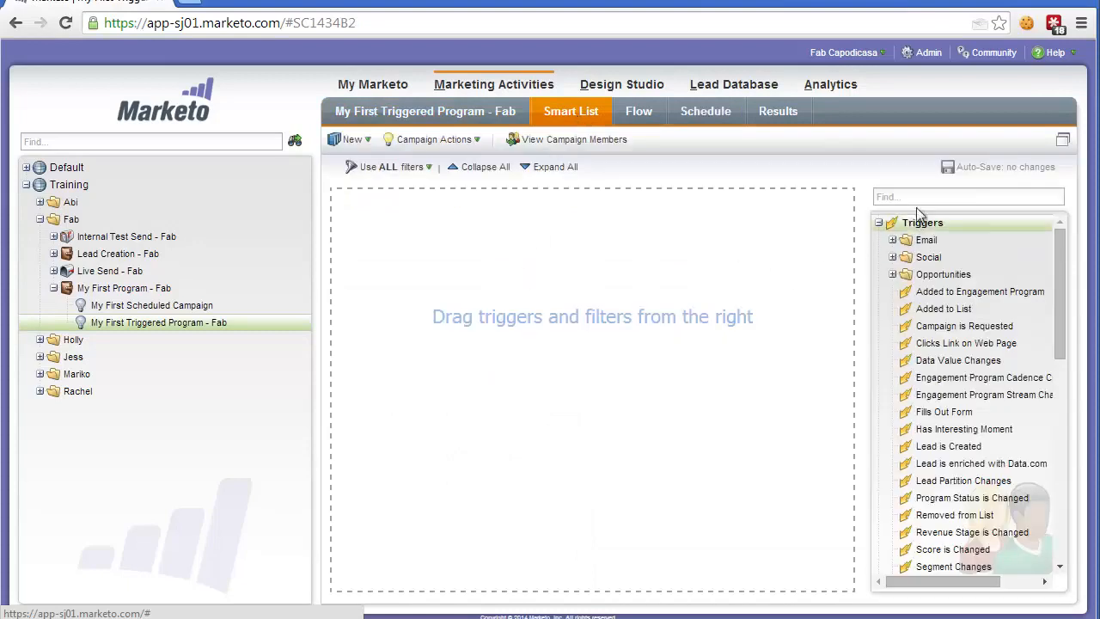
type("visit")
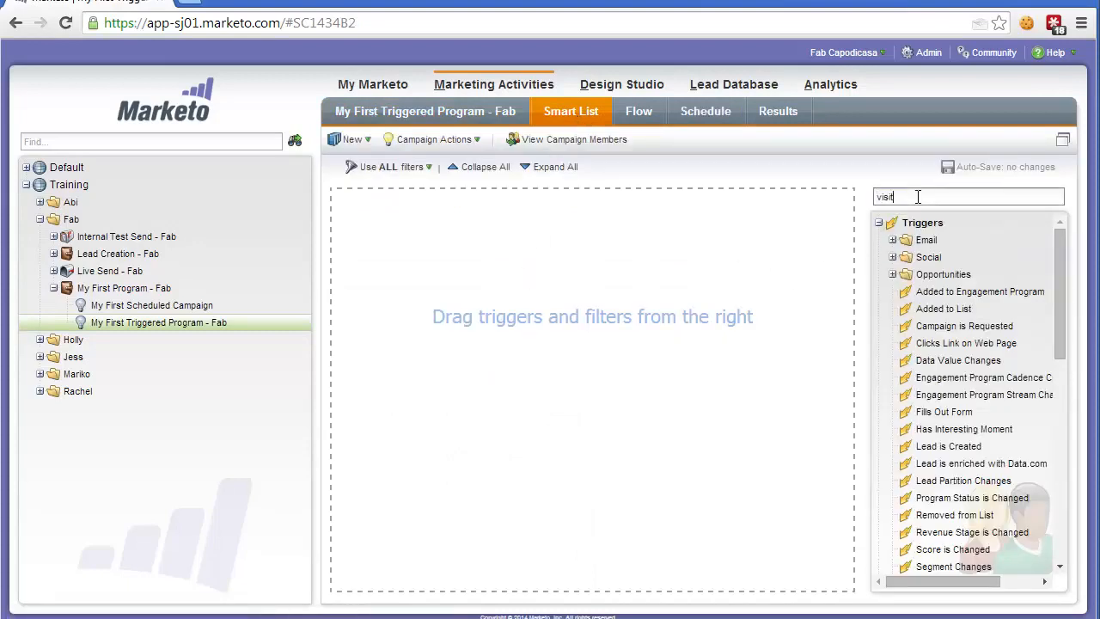
type("visit")
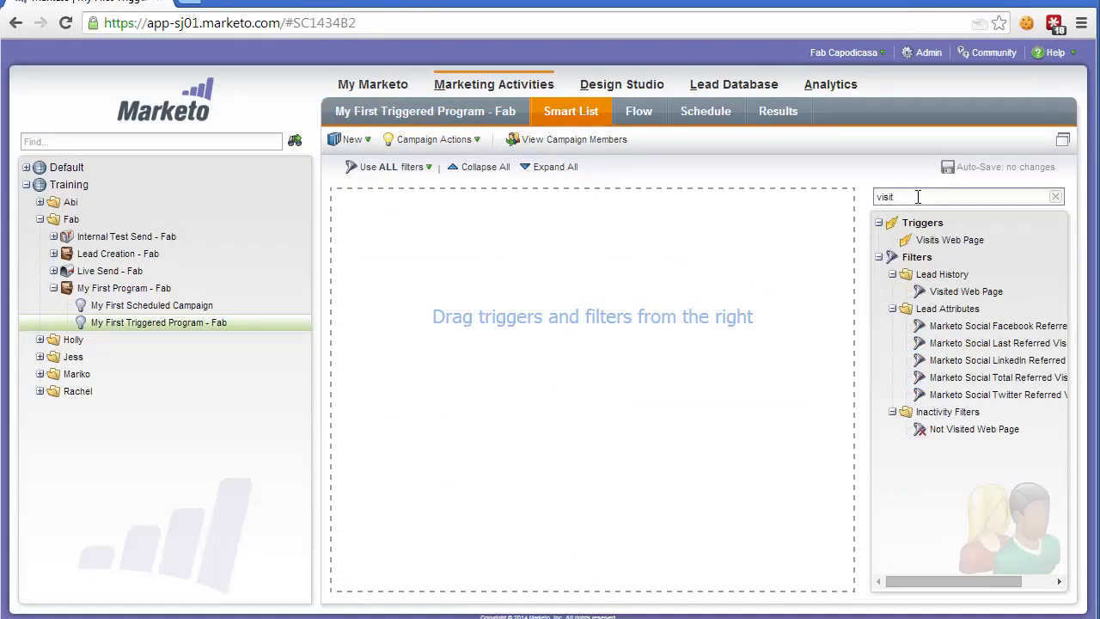
- Add a Visits Web Page trigger with the condition 'contains contact-us'
left_click_drag(949, 240, 662, 272)
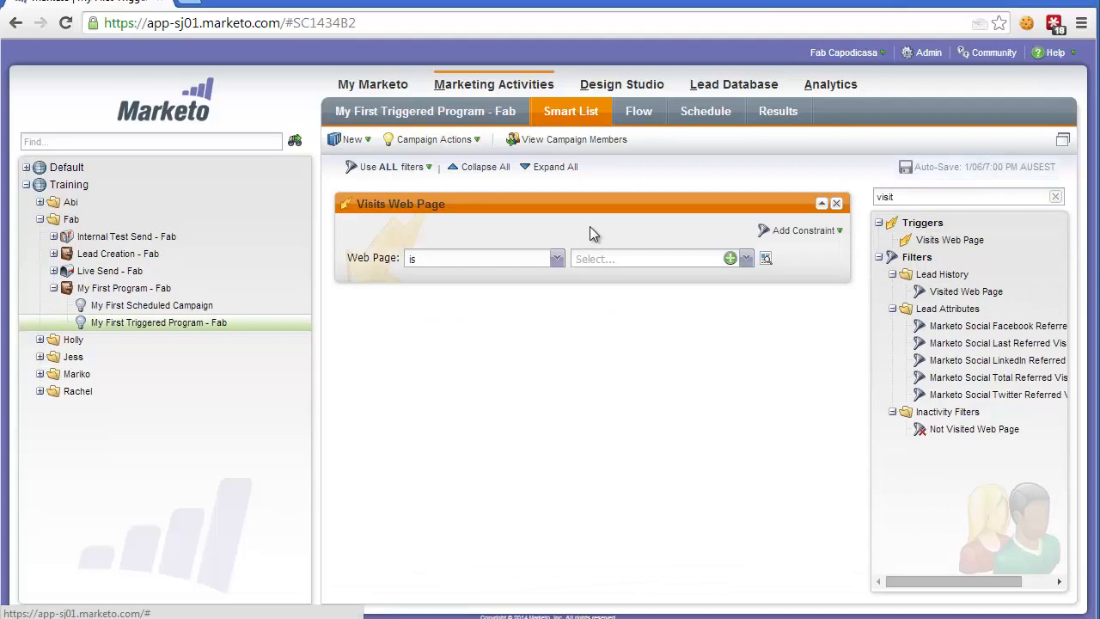
left_click(557, 258)
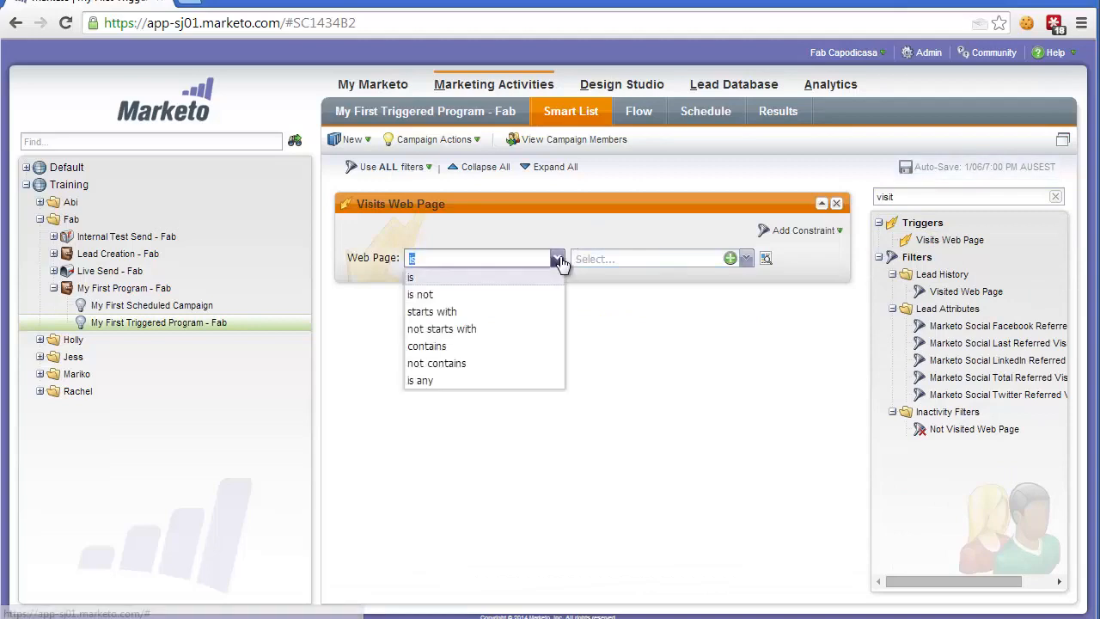
left_click(411, 277)
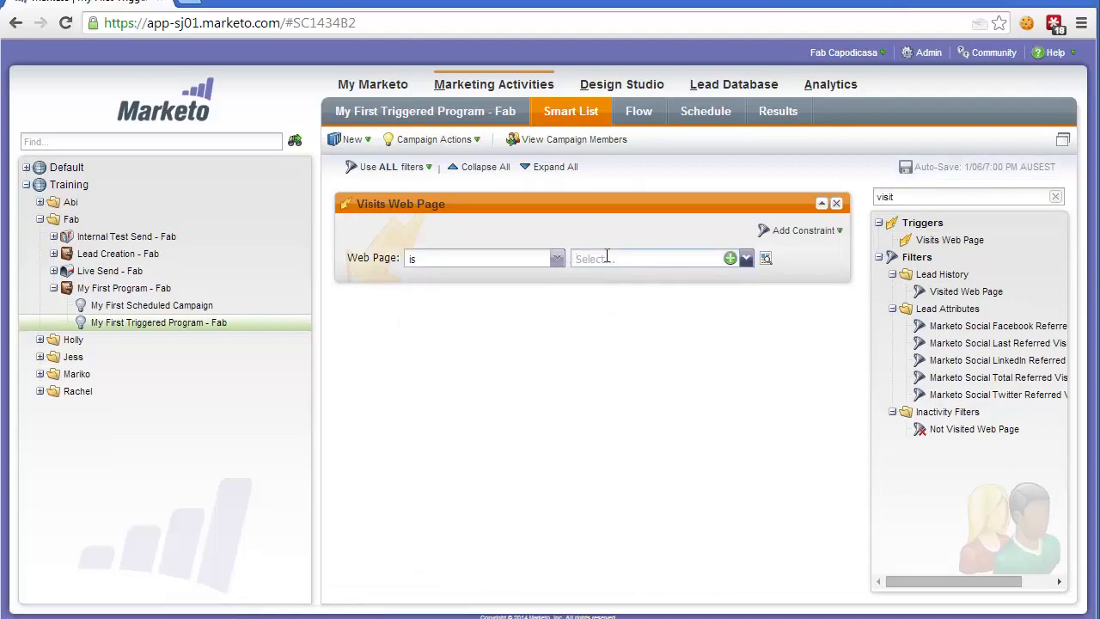
left_click(482, 258)
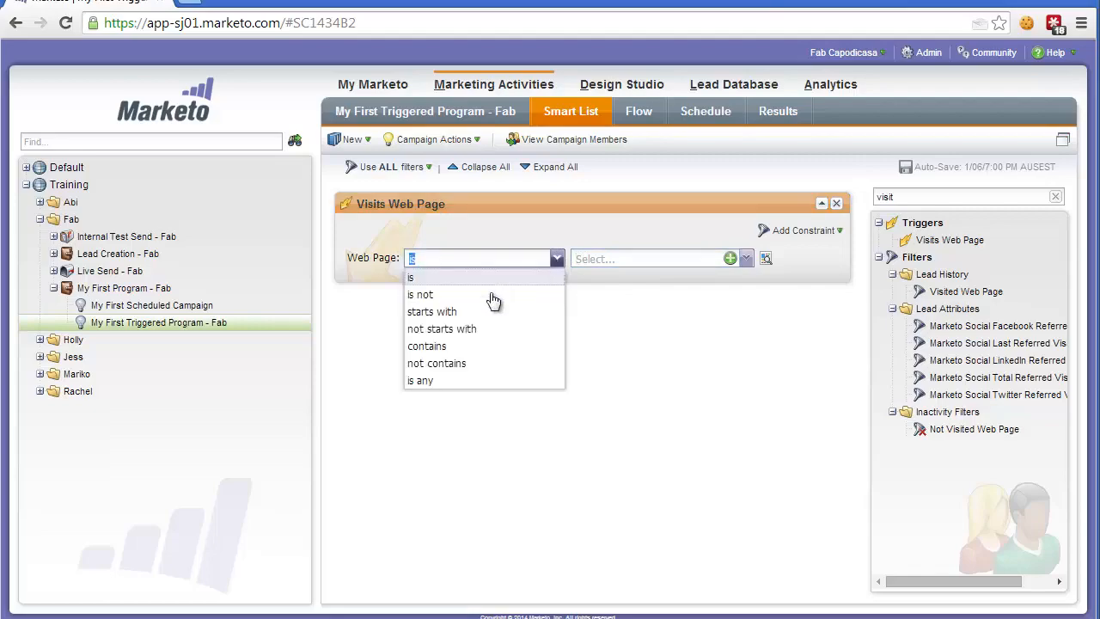
left_click(427, 345)
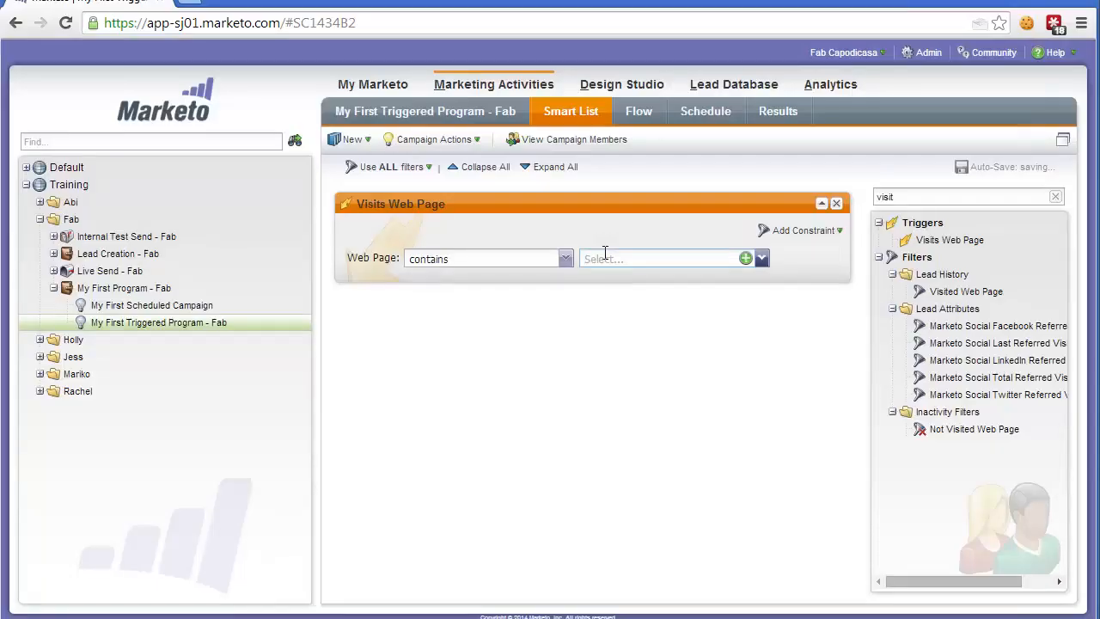
type("contact=")
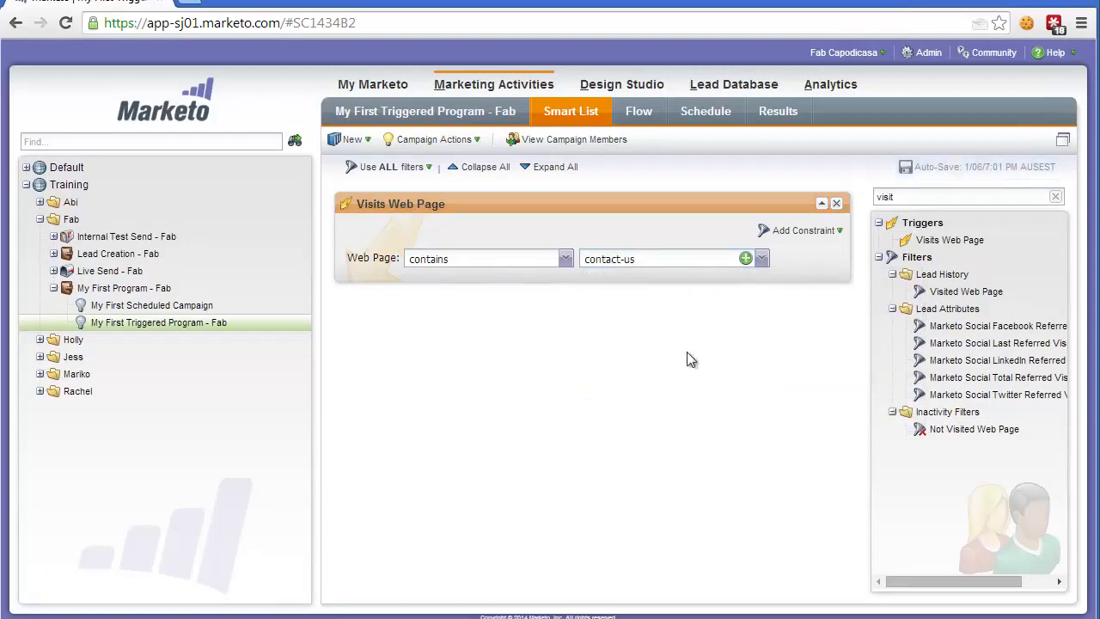
mouse_move(599, 359)
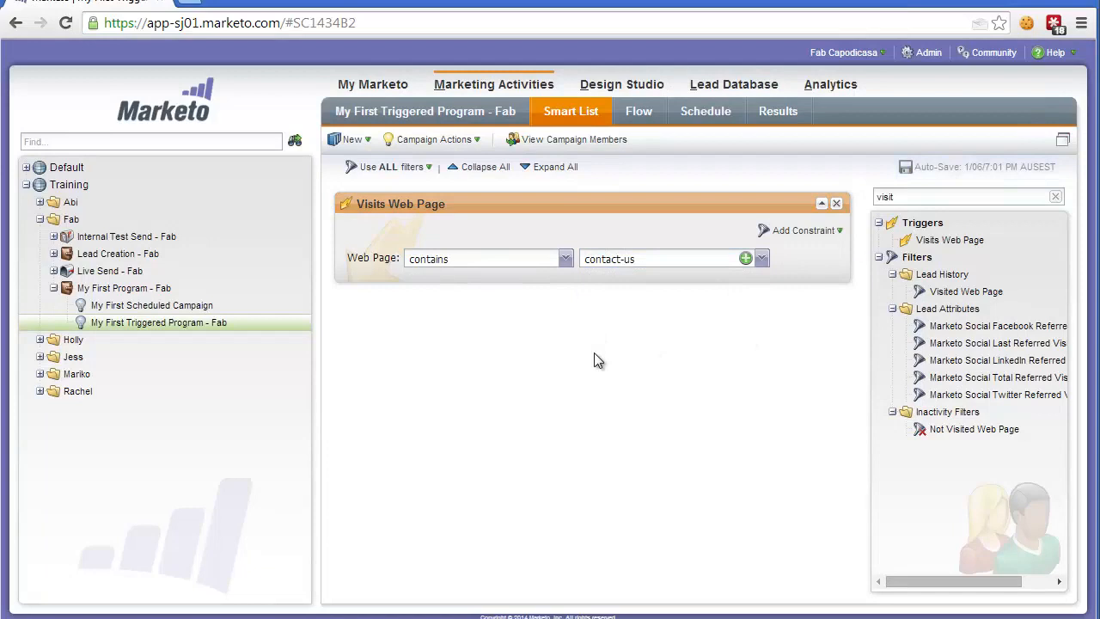
mouse_move(866, 290)
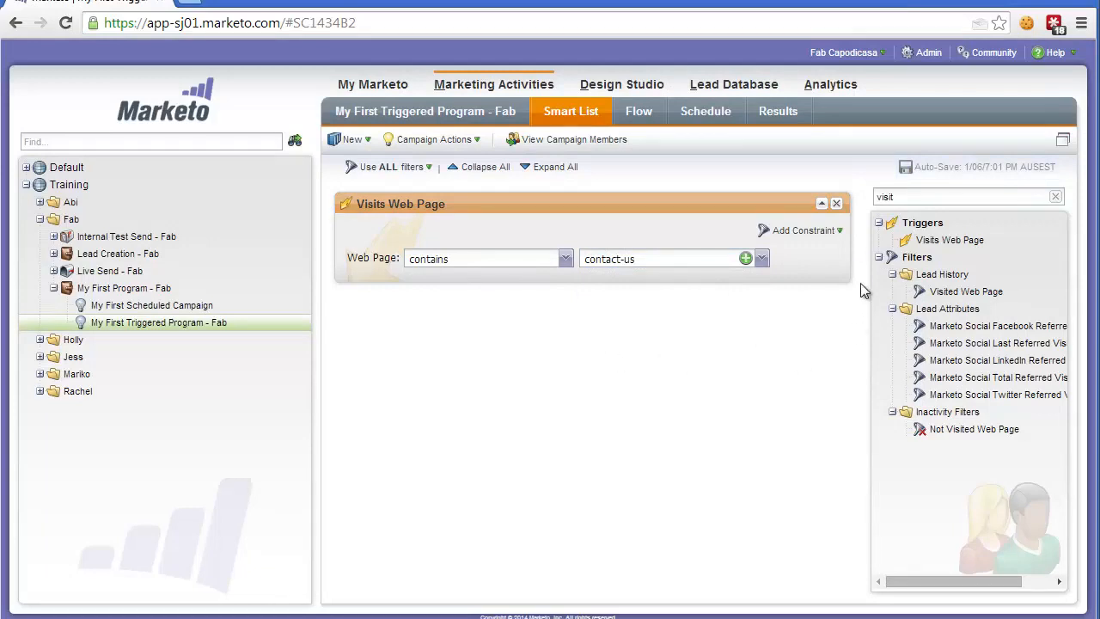
- Constrain the Visits Web Page trigger to a Min. Number of Times of 2
left_click(801, 231)
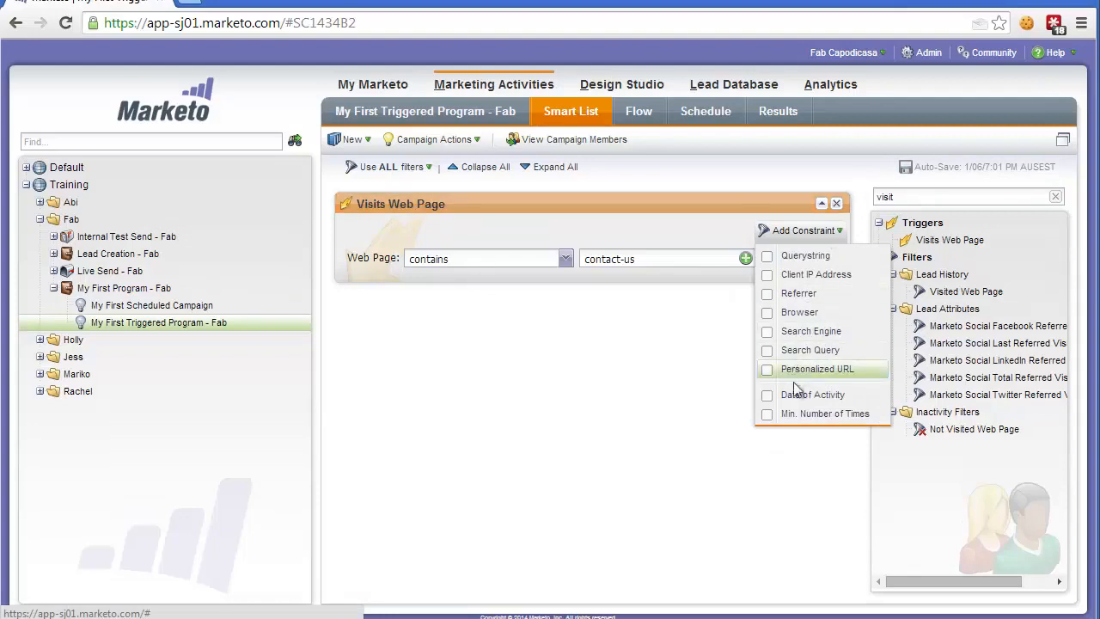
left_click(825, 412)
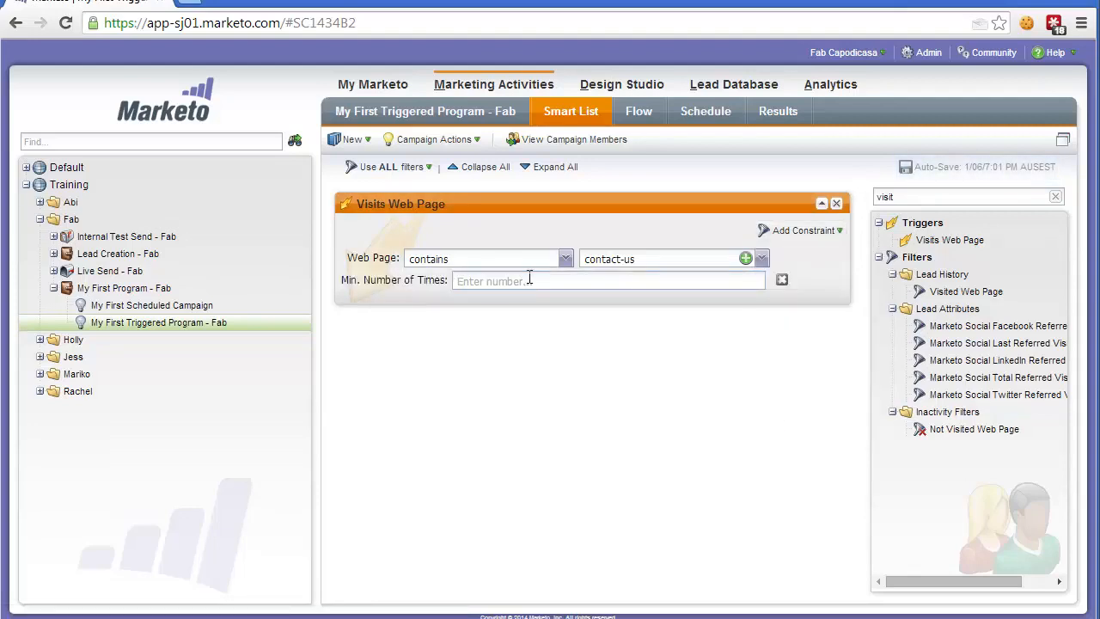
type("2")
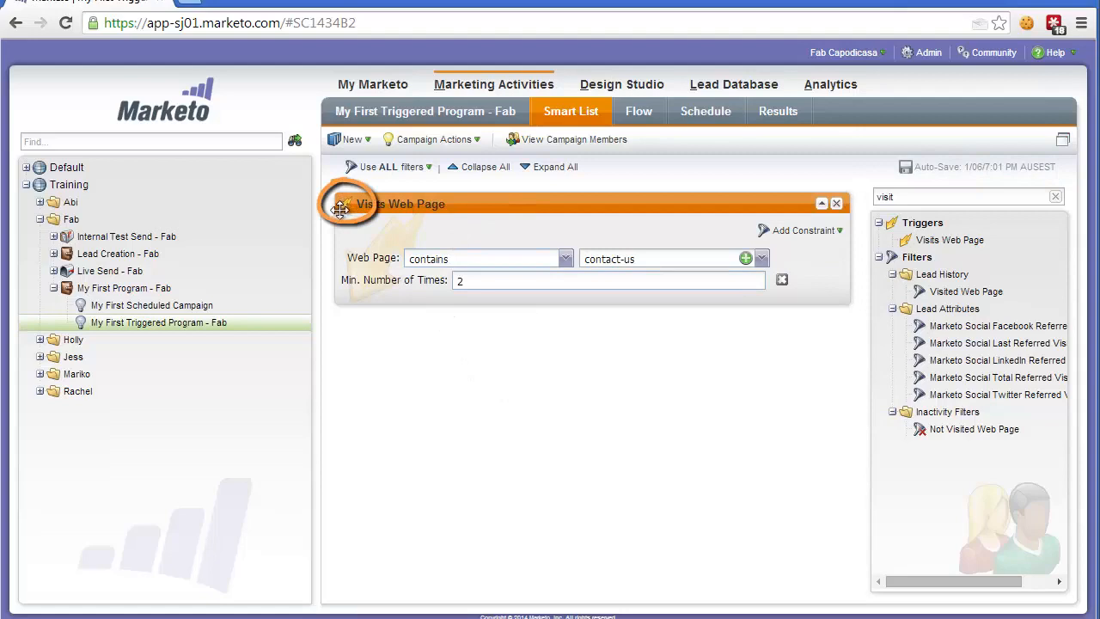
mouse_move(395, 182)
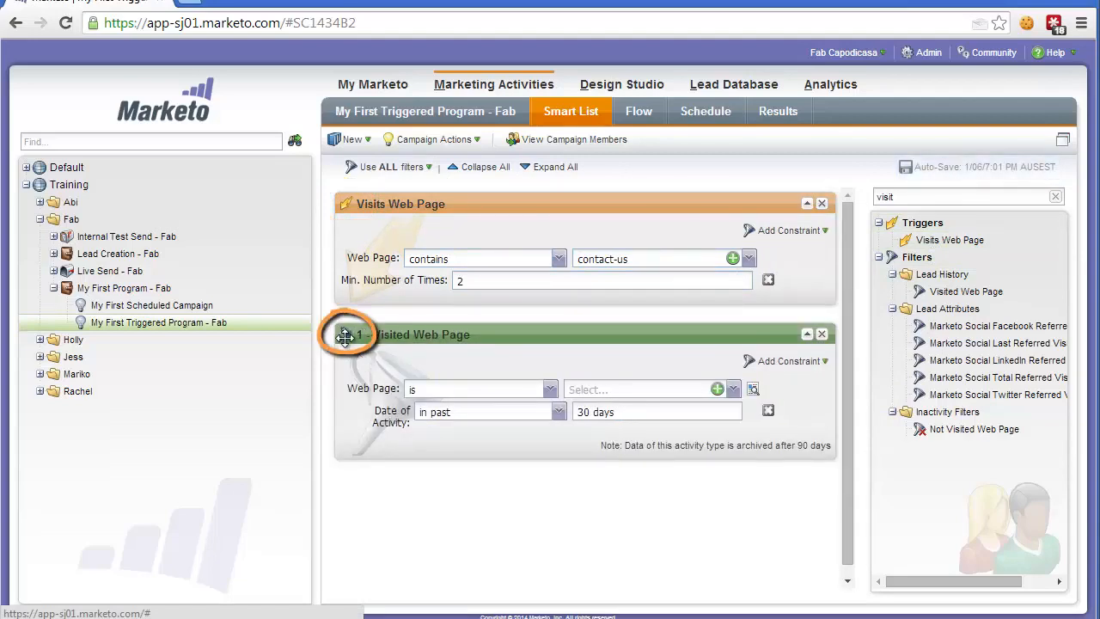
mouse_move(512, 337)
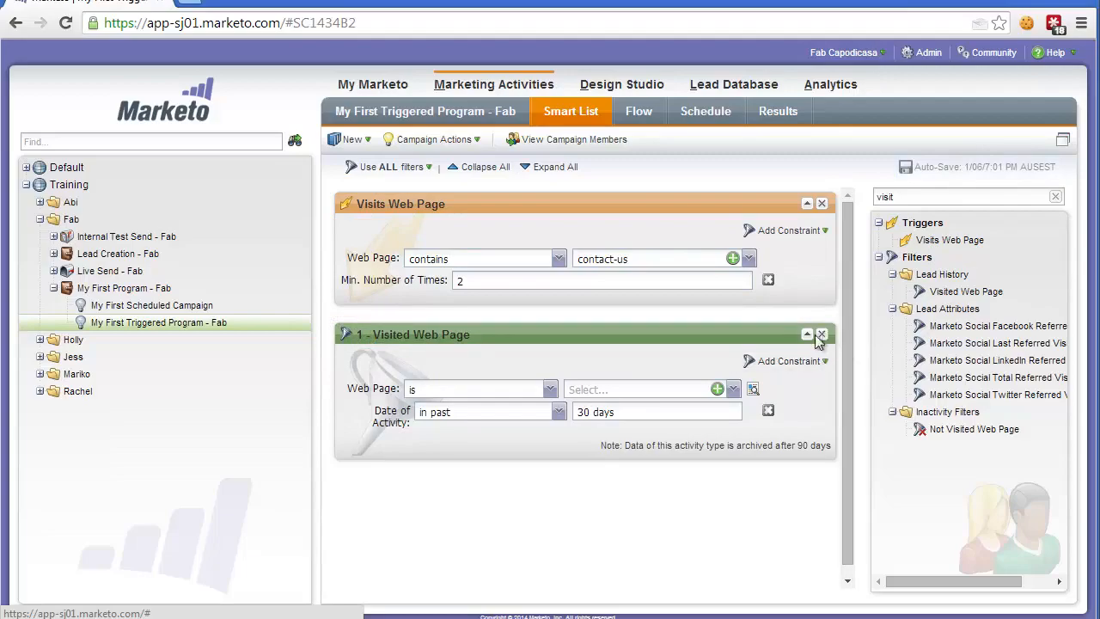
left_click(821, 334)
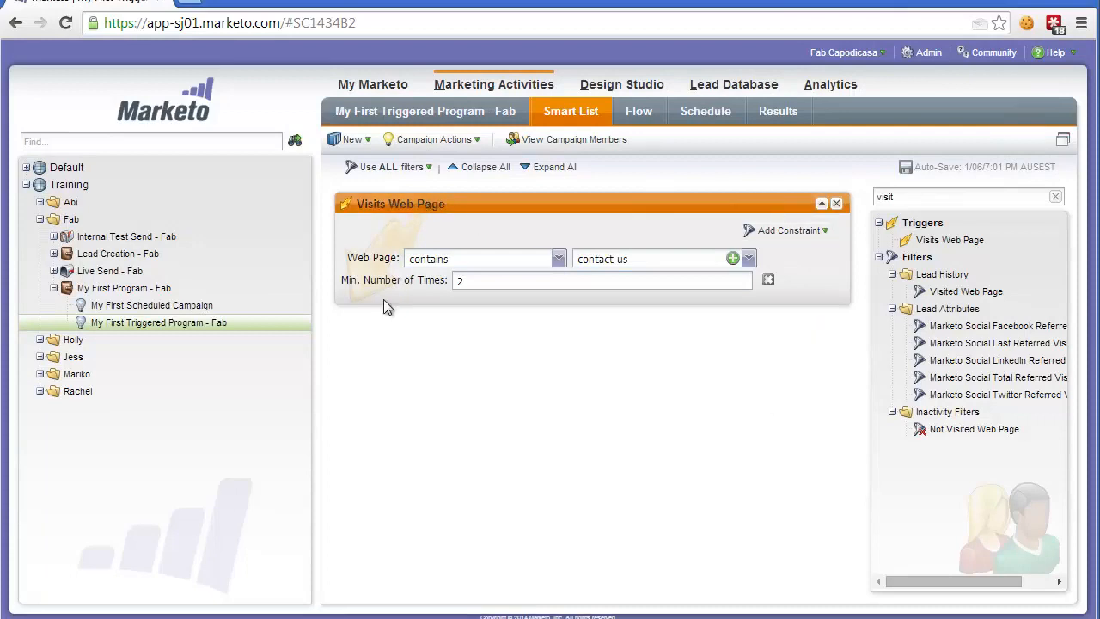
- Set the flow's Send Email step to Internal Test Send - Fab.Personalization - Fab, then go to Schedule
left_click(639, 110)
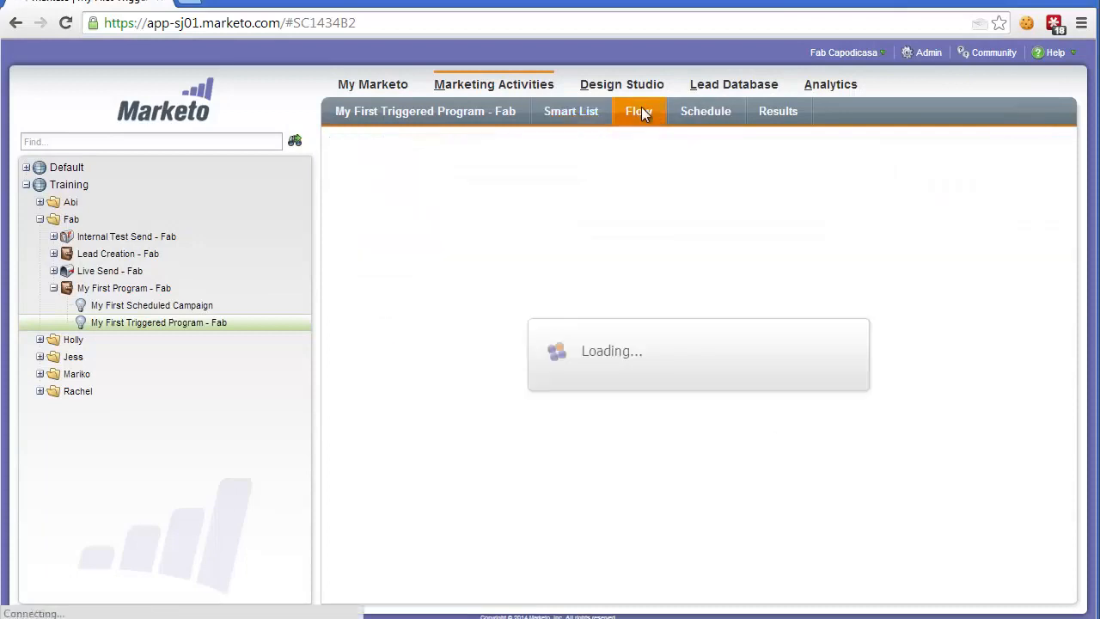
left_click(639, 110)
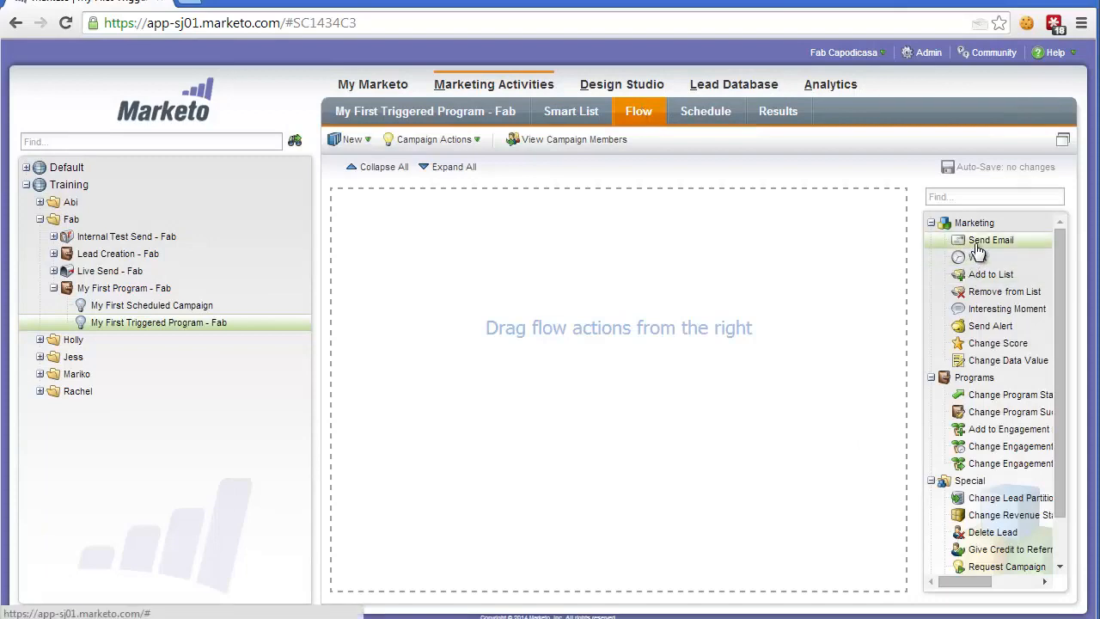
type("intern")
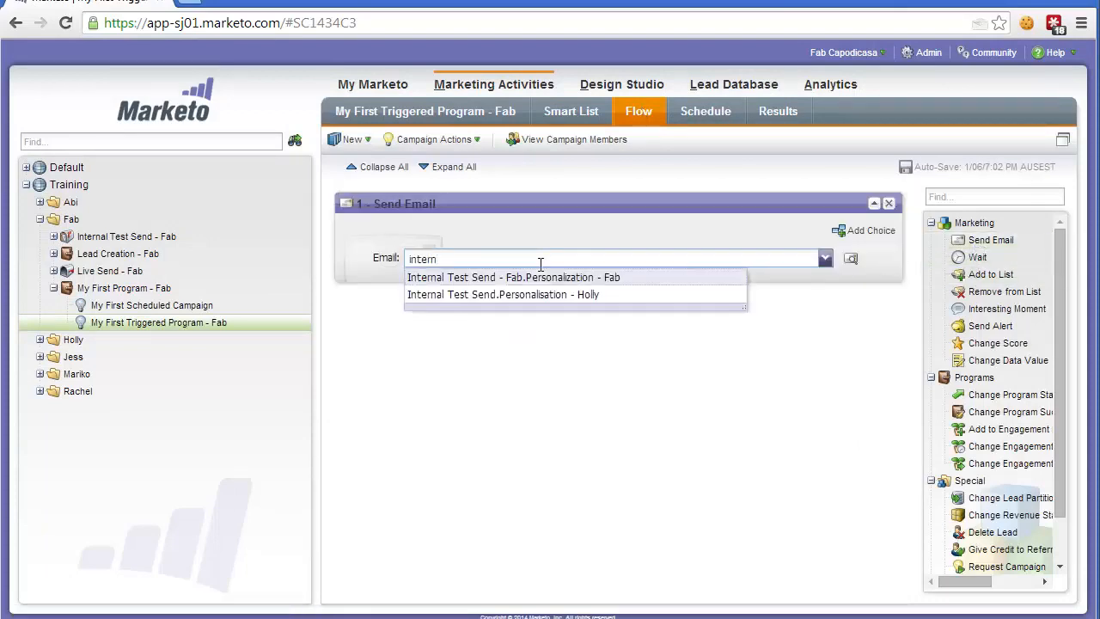
left_click(512, 277)
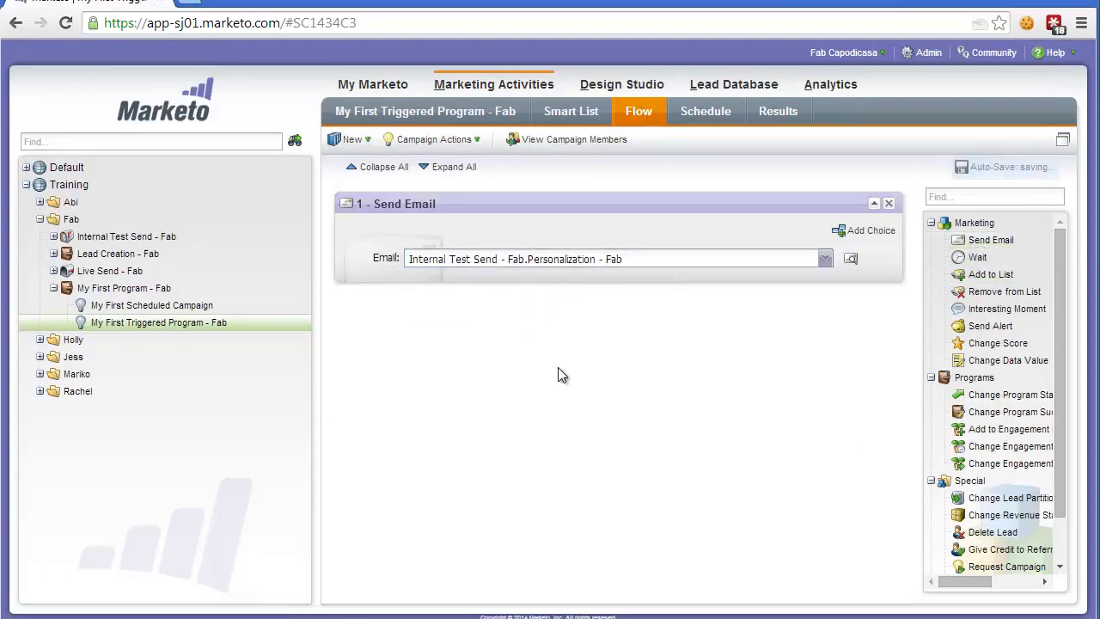
left_click(705, 110)
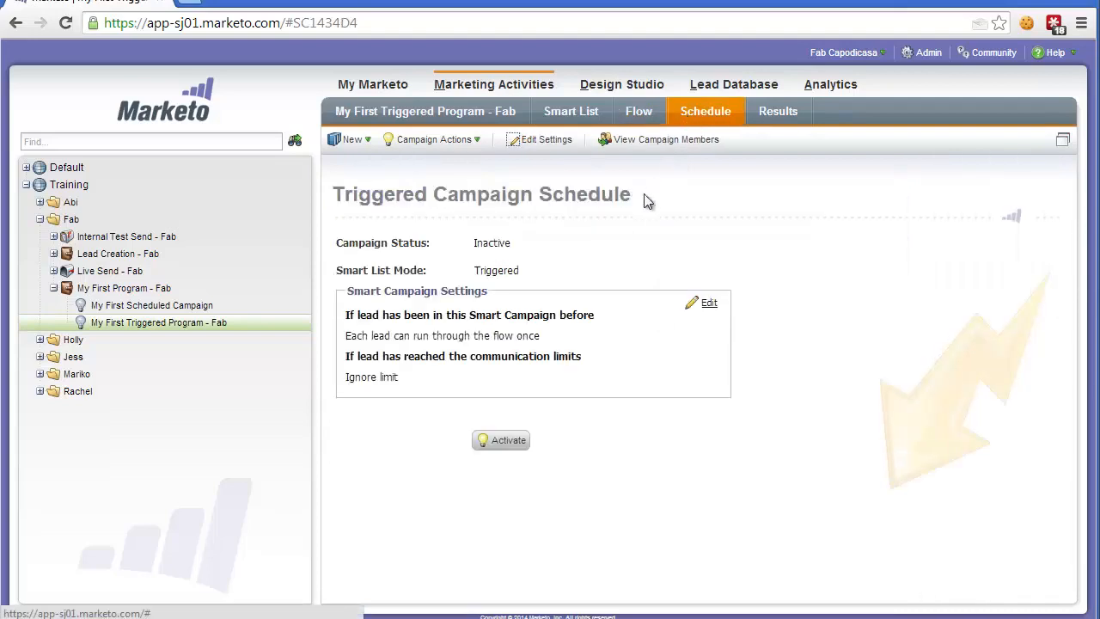
mouse_move(625, 248)
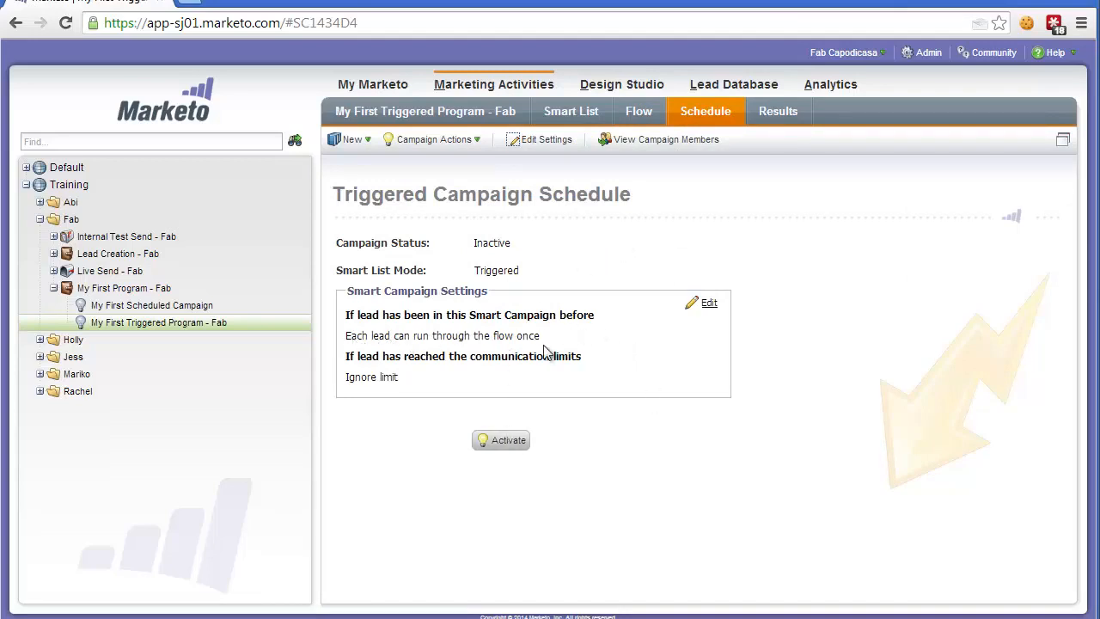
mouse_move(438, 344)
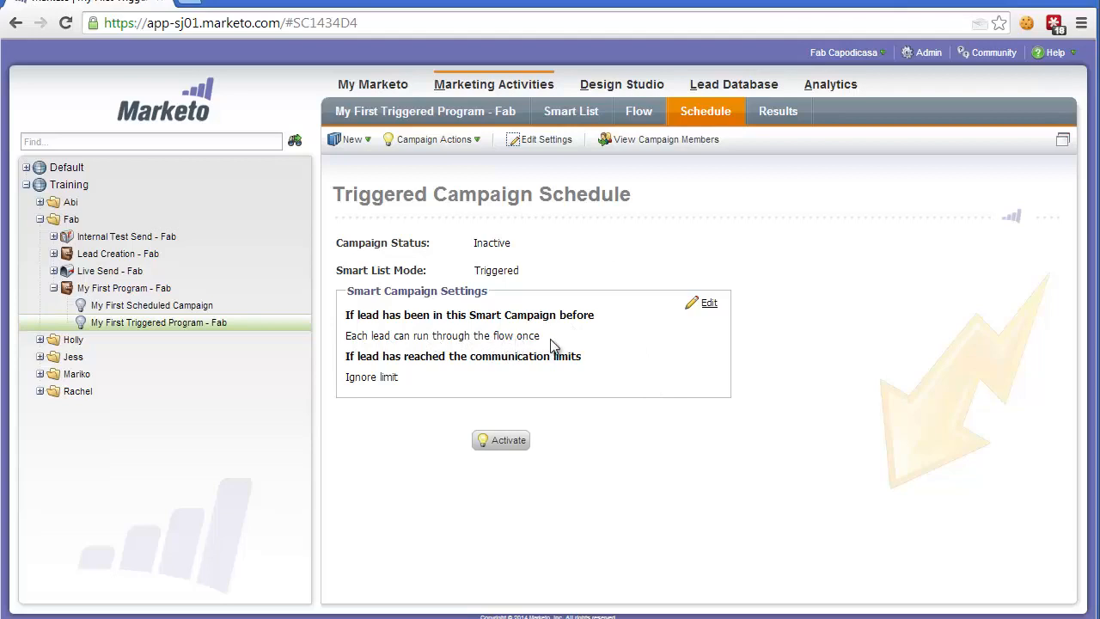
mouse_move(708, 307)
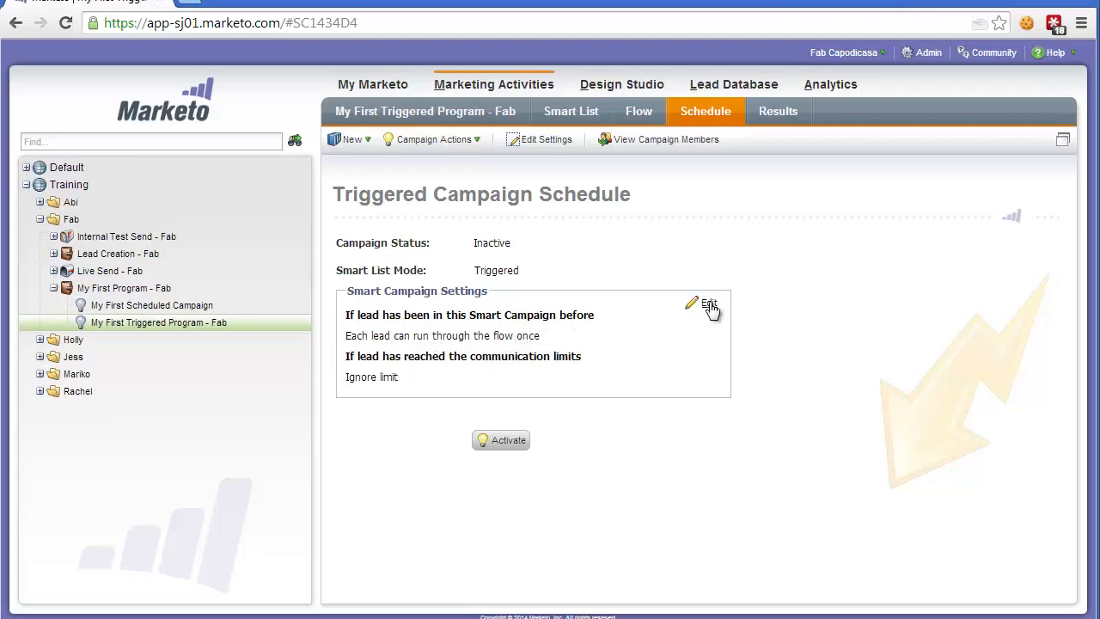
- Set the qualification rule so each lead runs through the flow once every 1 Days, and save
left_click(709, 303)
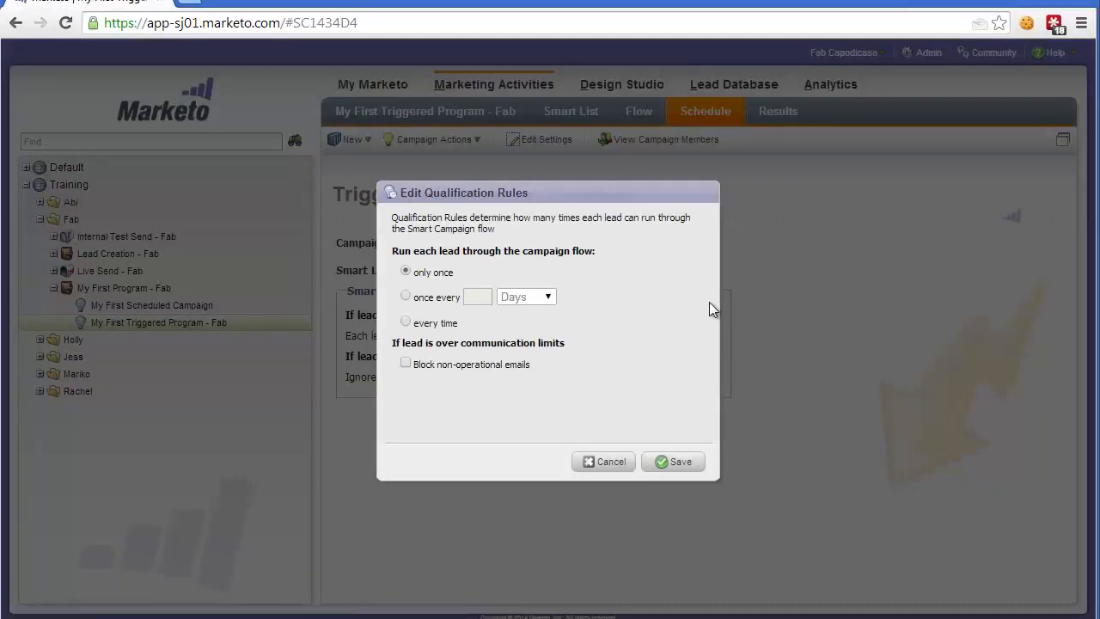
left_click(406, 296)
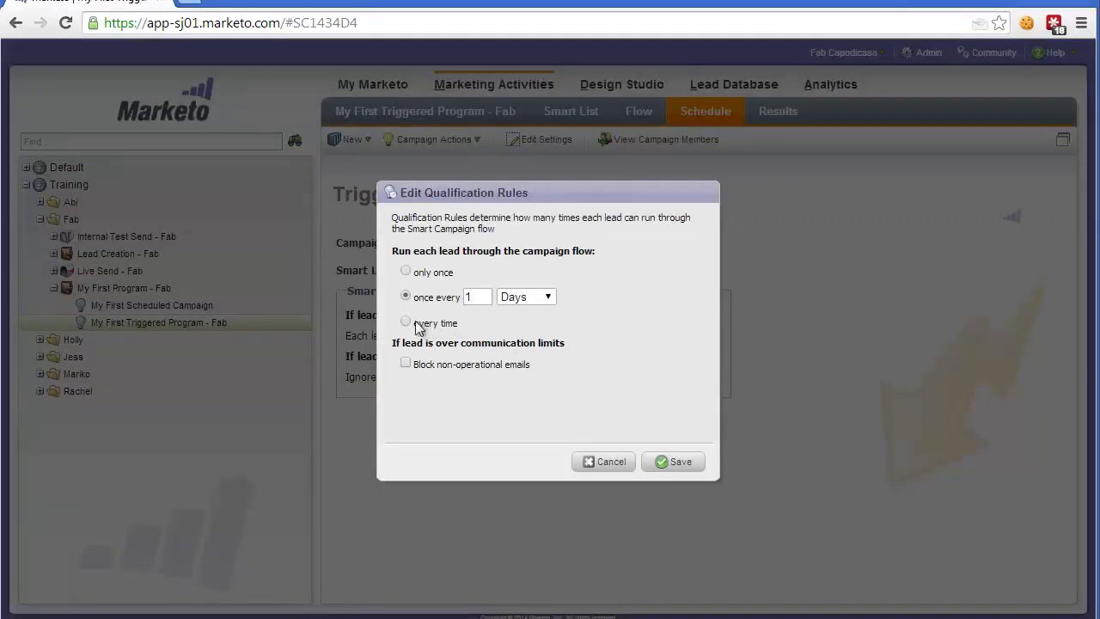
left_click(477, 296)
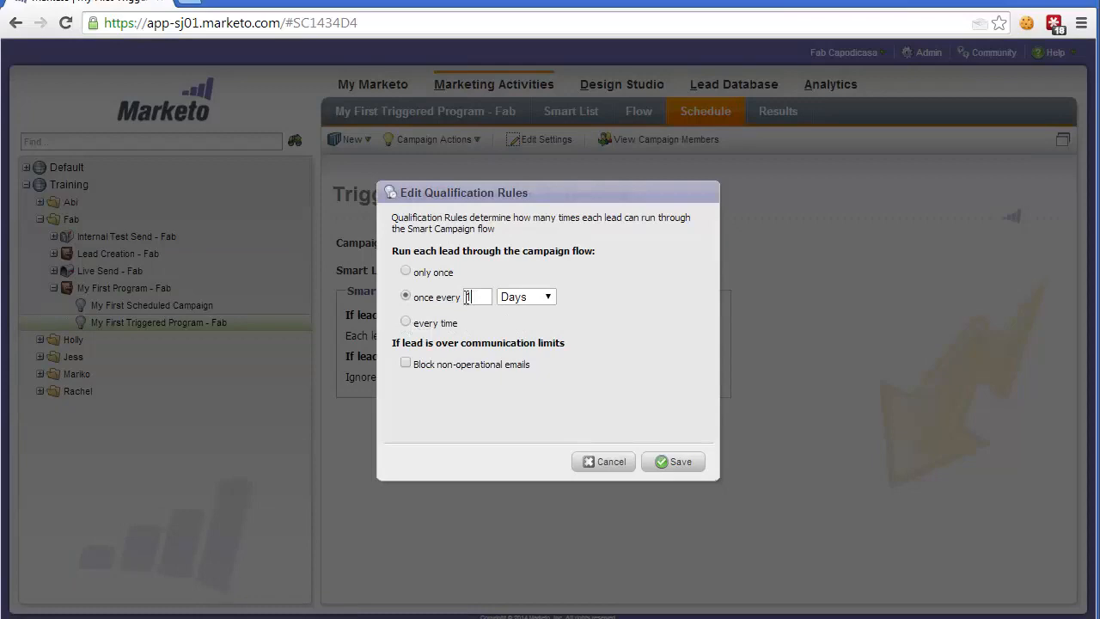
type("1")
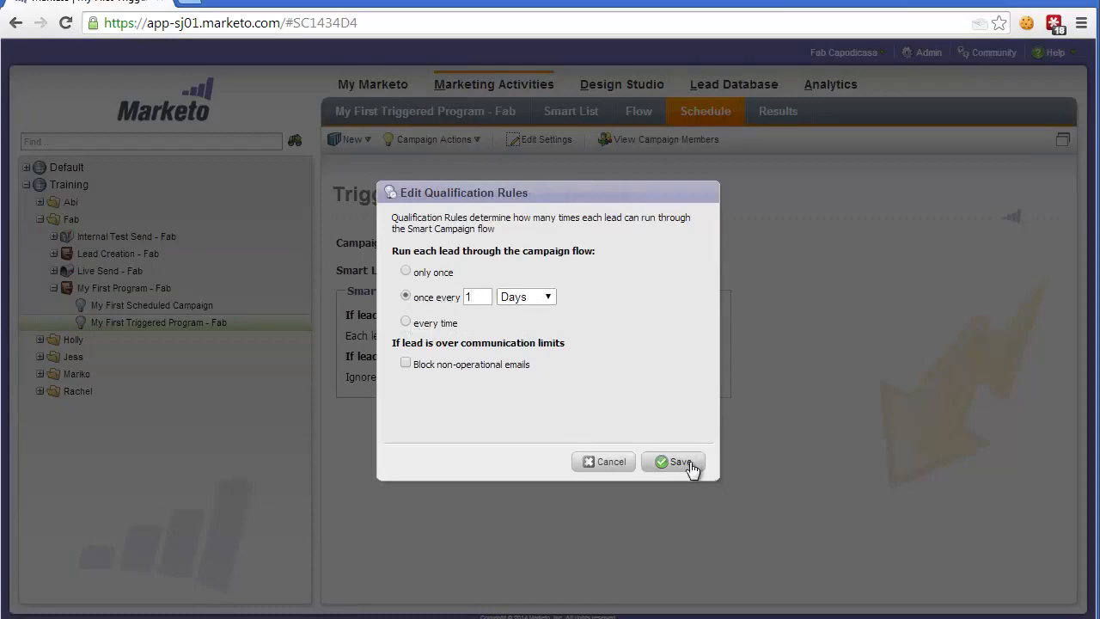
left_click(674, 460)
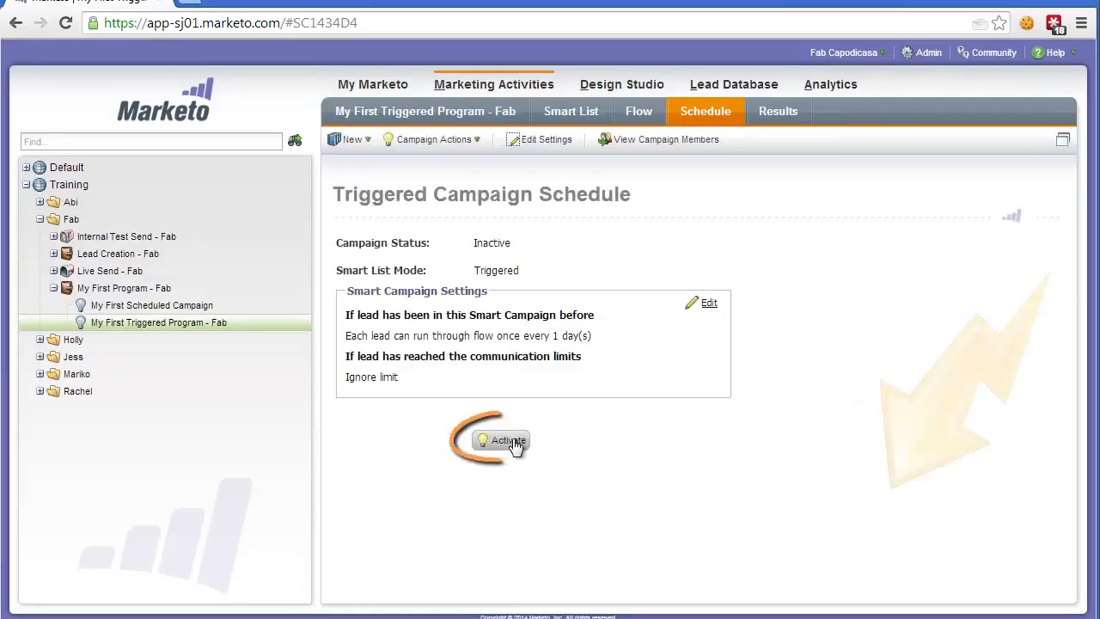
- Activate the triggered campaign and view its status summary
left_click(509, 440)
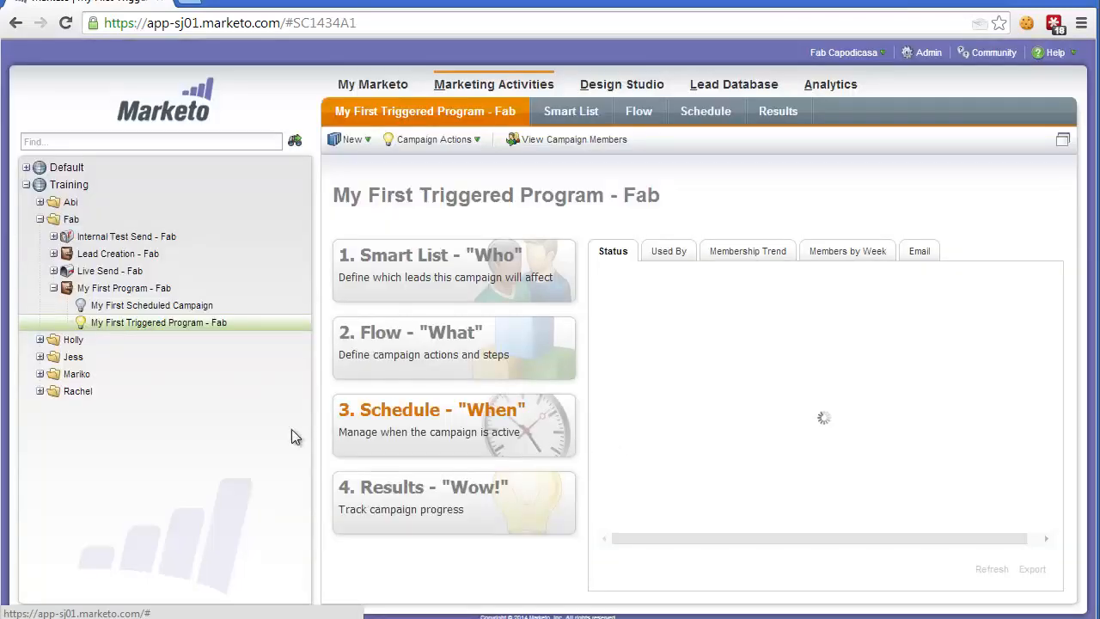
left_click(158, 323)
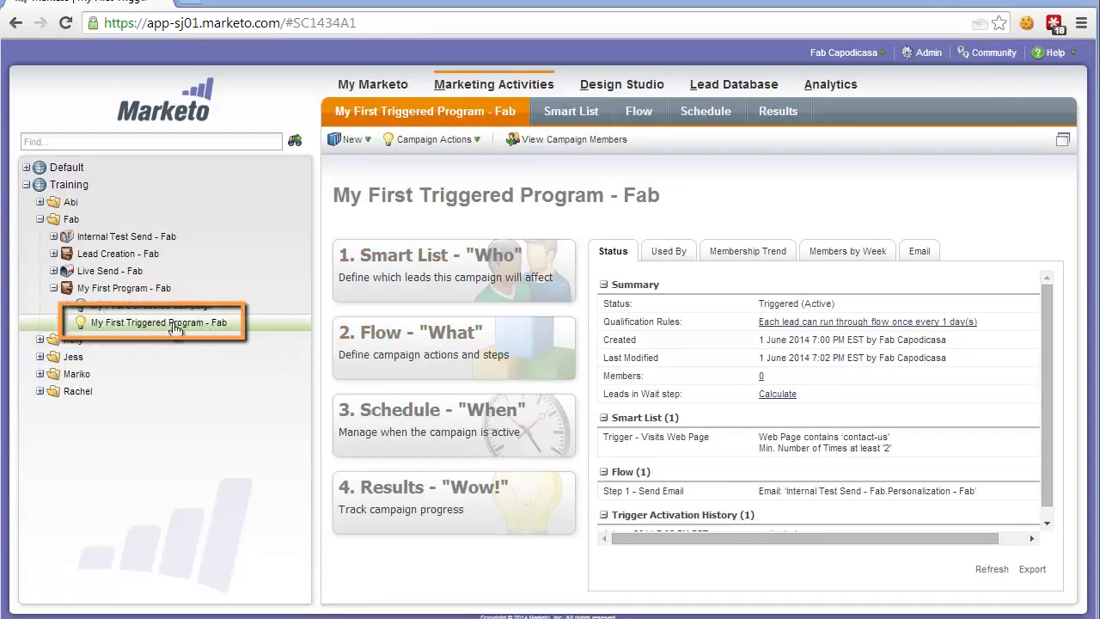
- Add a Clicks Link in Email trigger for Internal Test Send, constrained to the hooshmarketing.com services link
left_click(571, 110)
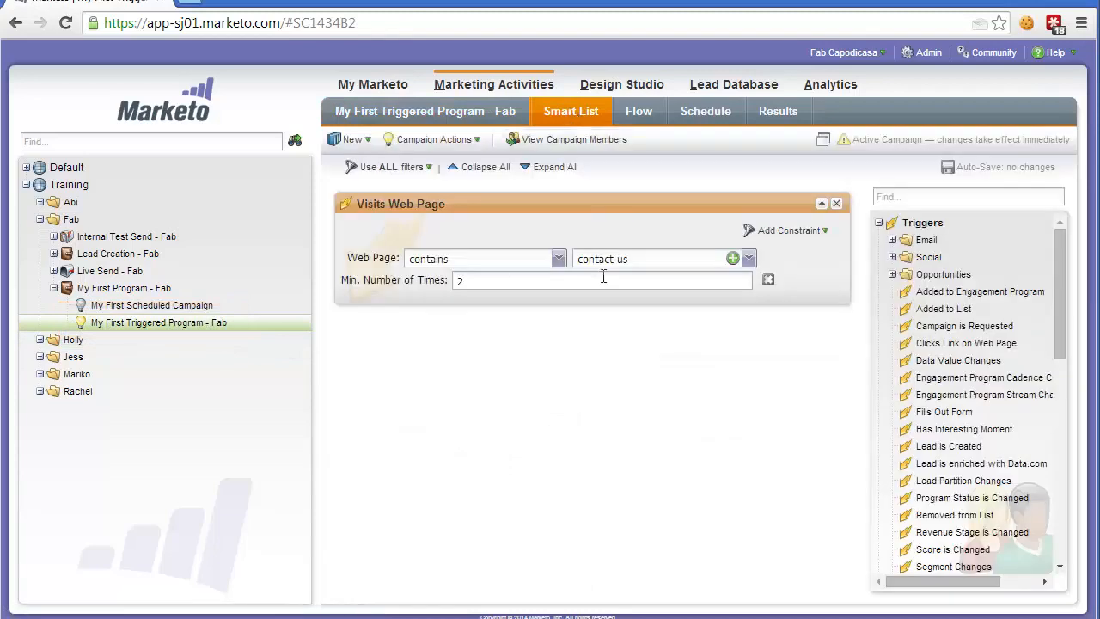
type("clicks")
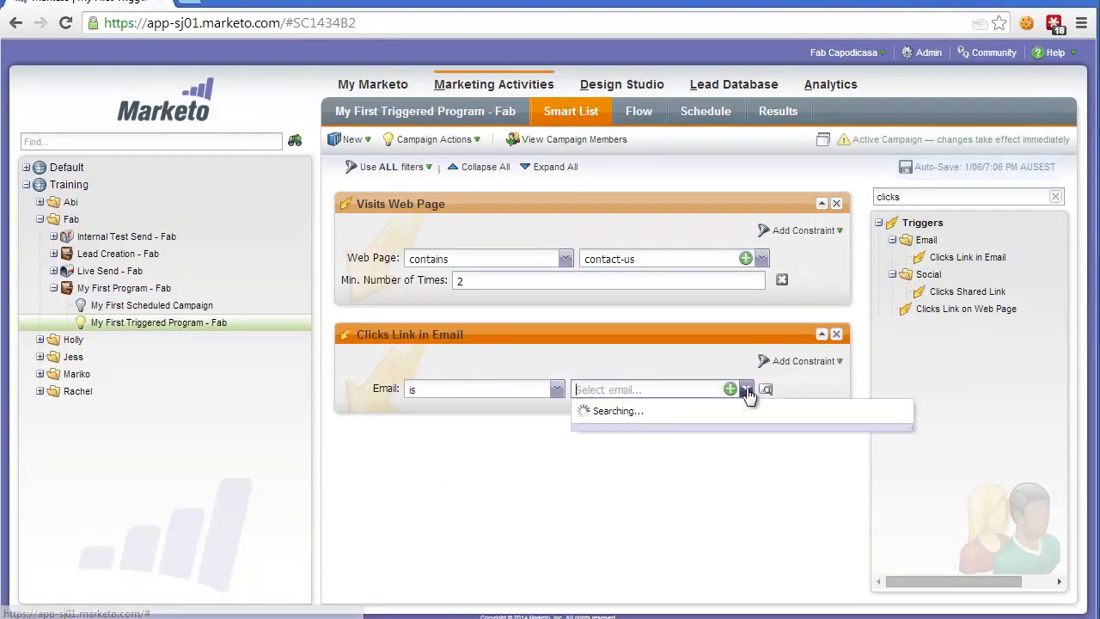
left_click(805, 361)
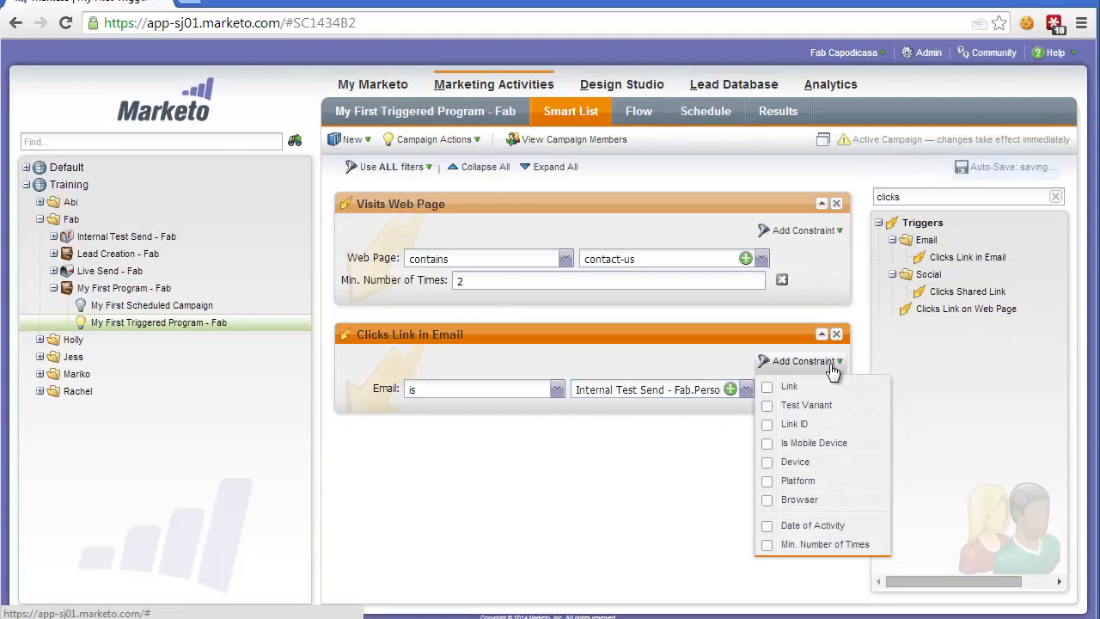
mouse_move(789, 387)
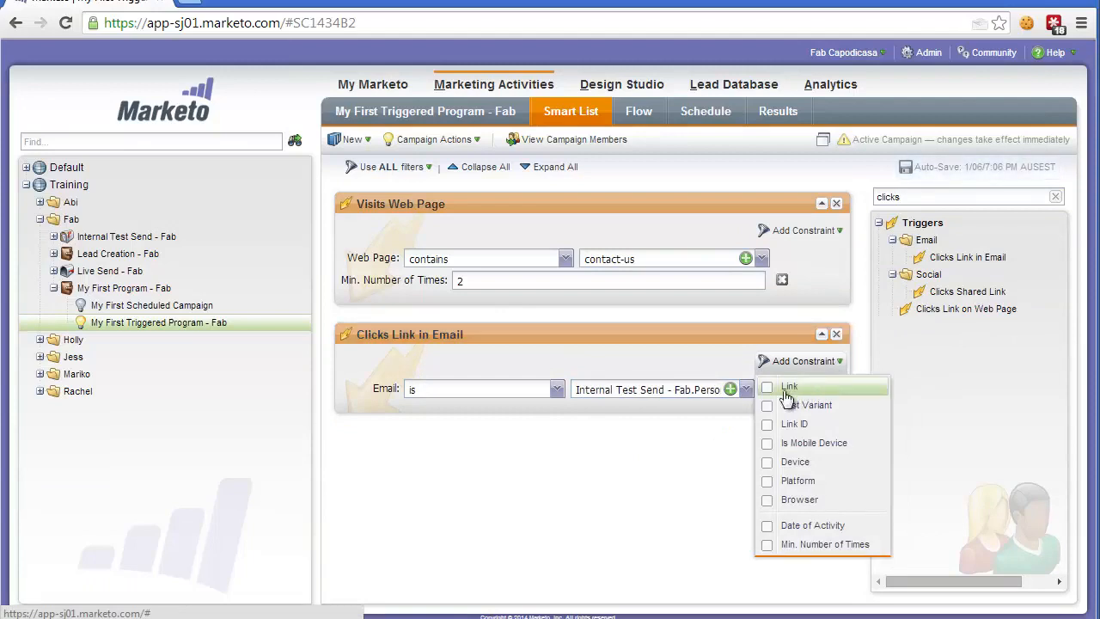
left_click(789, 385)
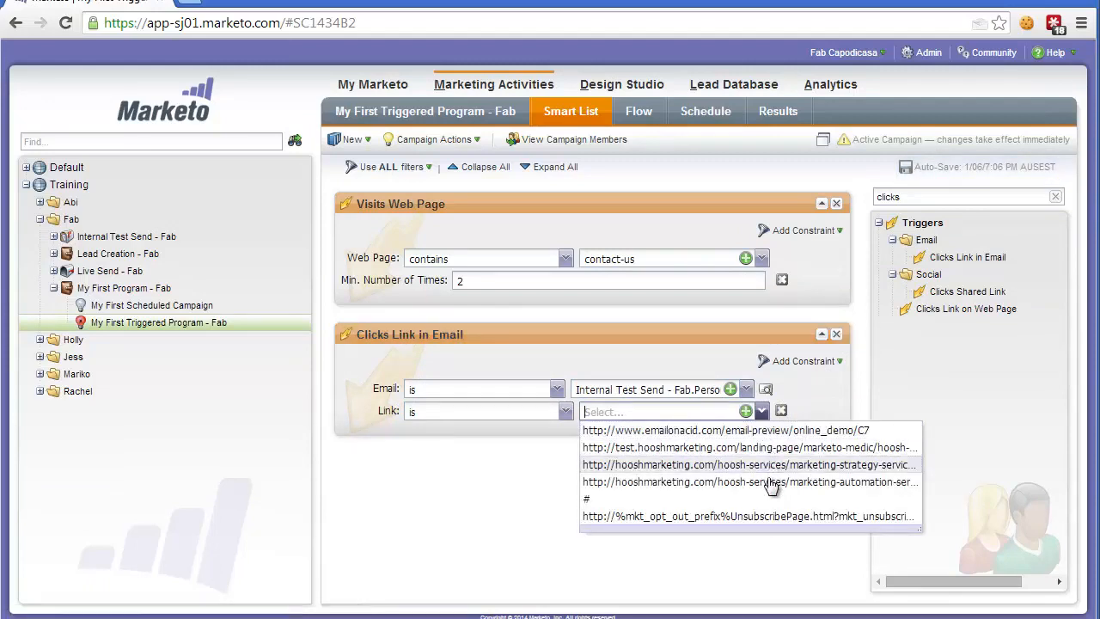
mouse_move(767, 472)
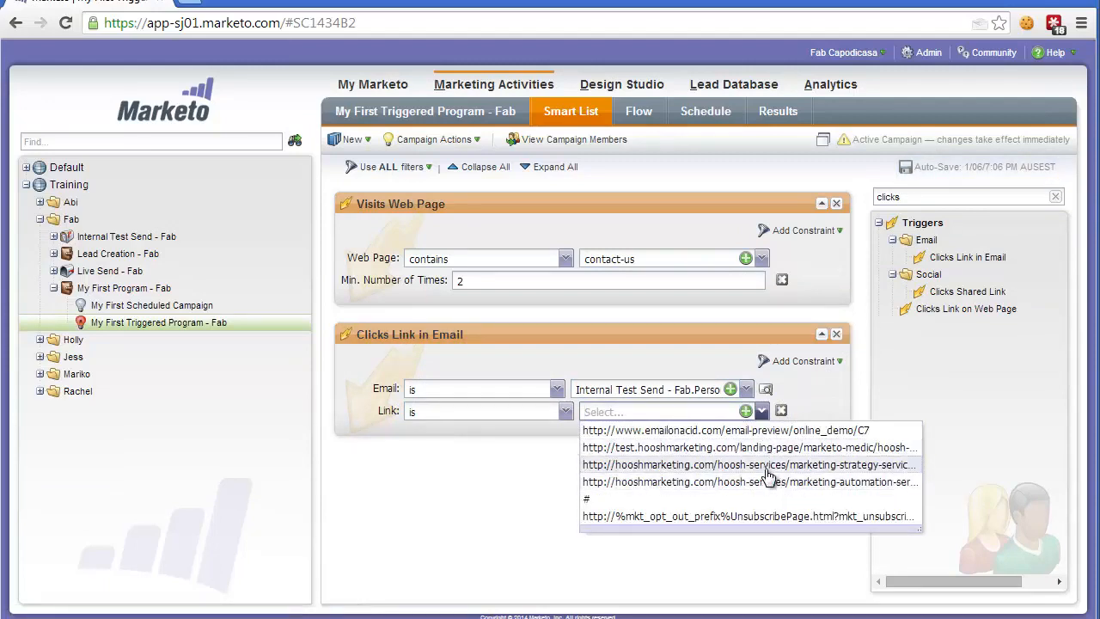
left_click(747, 464)
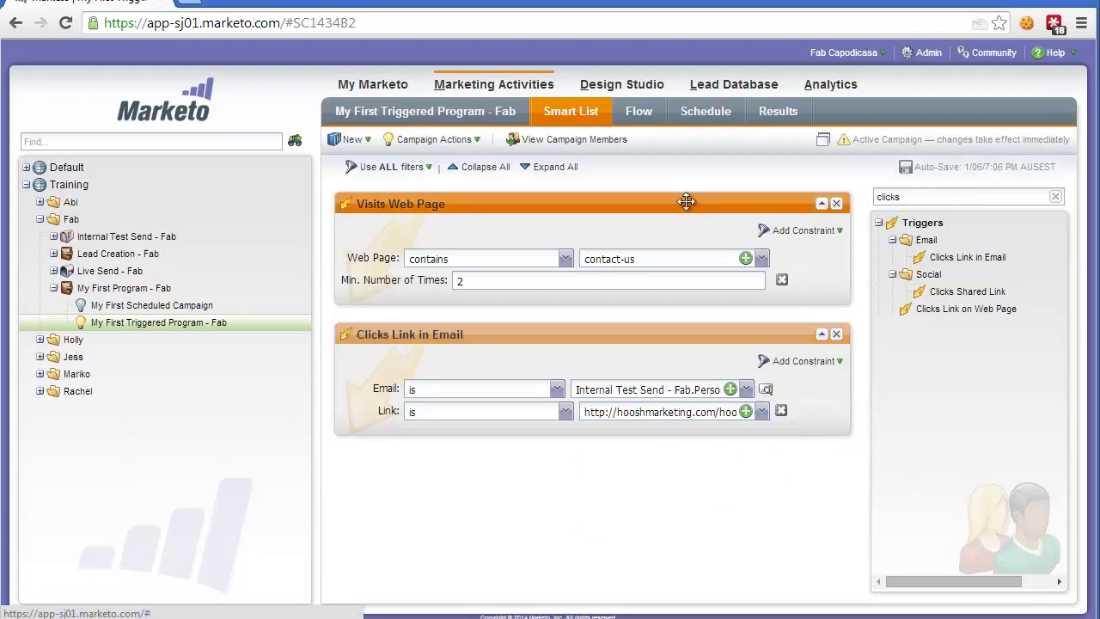
mouse_move(794, 296)
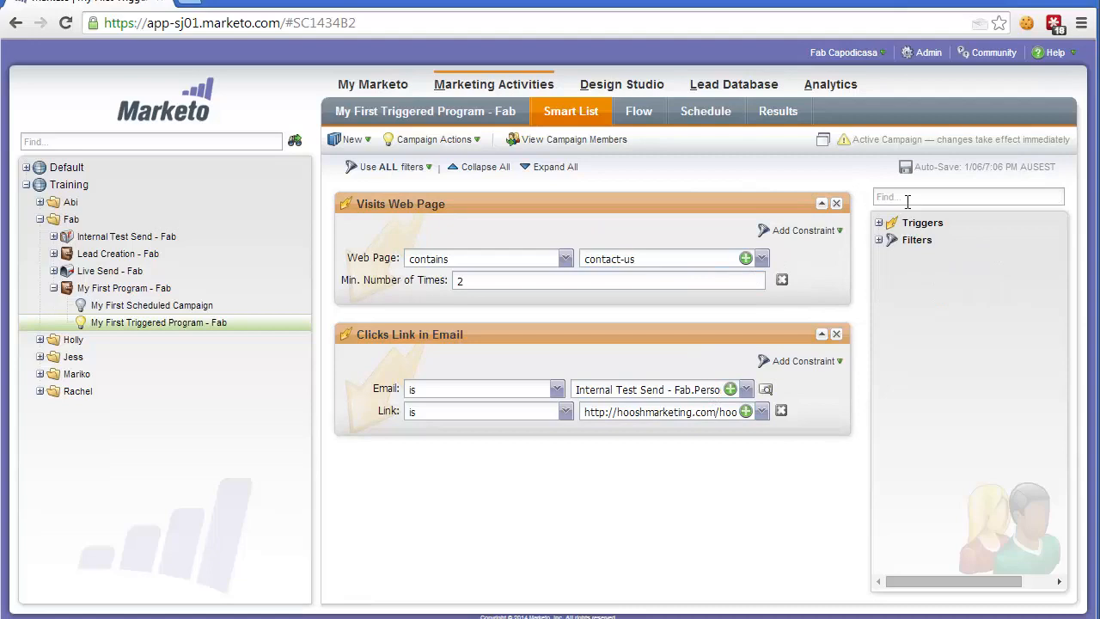
- Add a Fills Out Form trigger for My First Form - Fab, constrained to the My First Lead Capture LP page
type("fills")
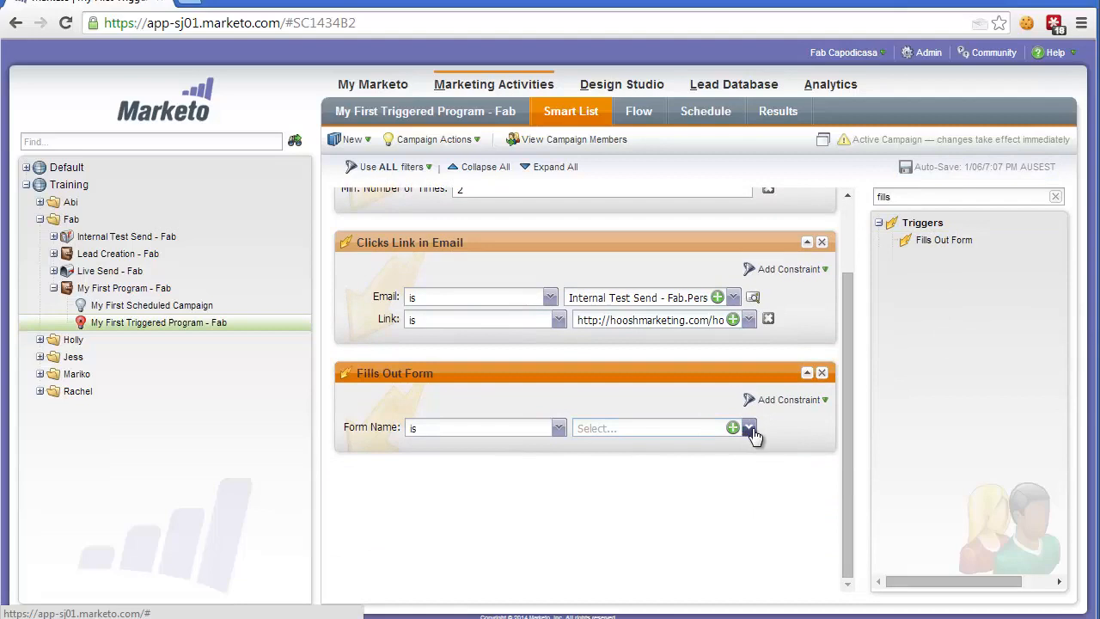
left_click(750, 426)
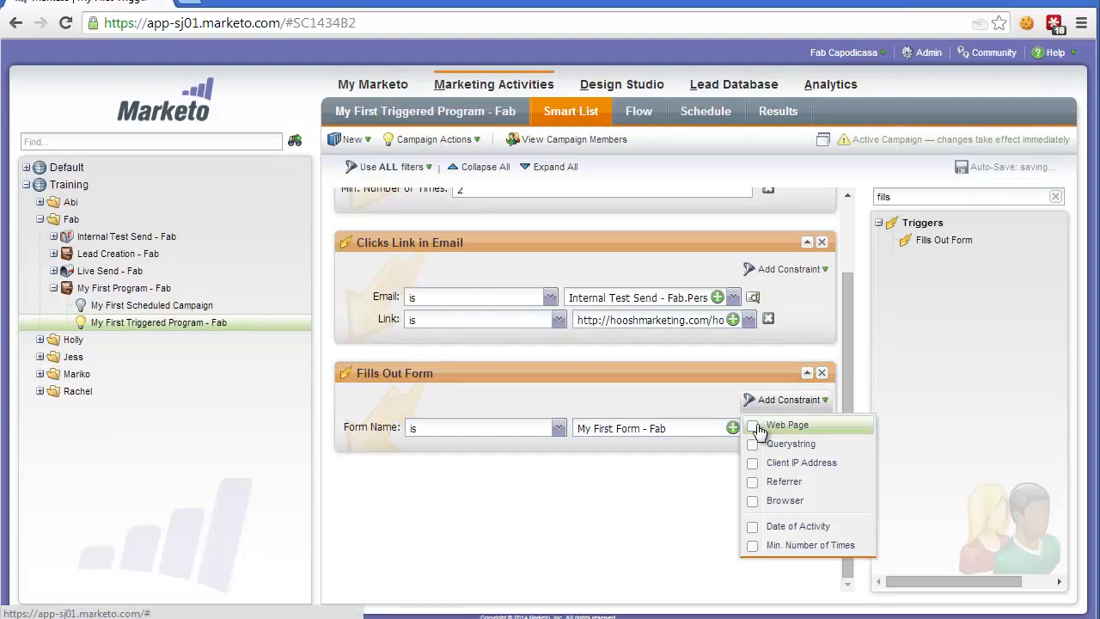
left_click(753, 425)
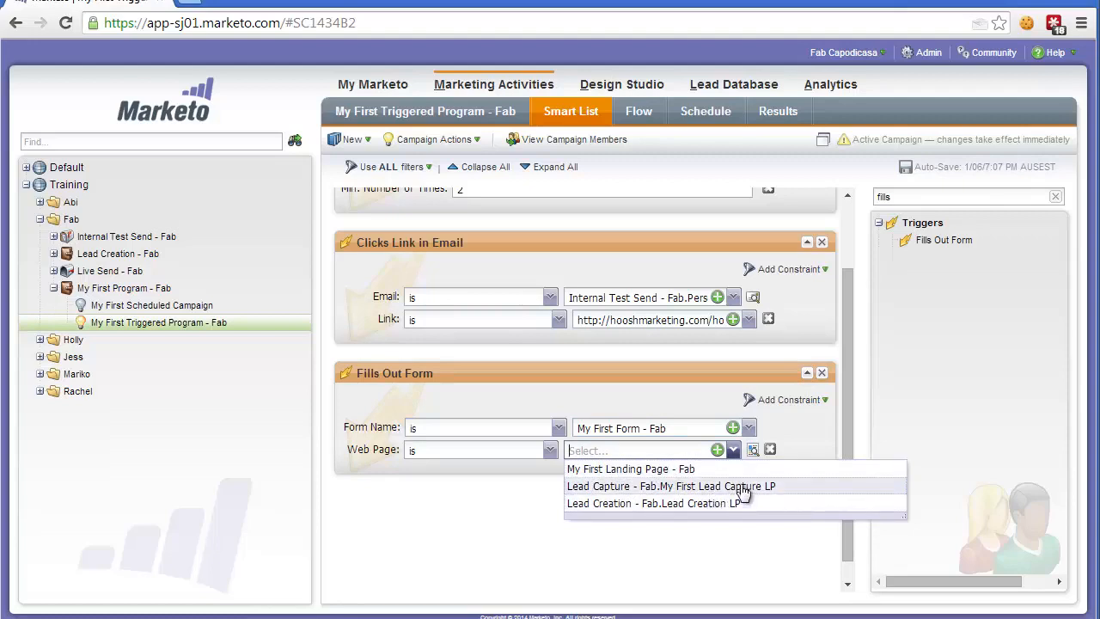
mouse_move(736, 488)
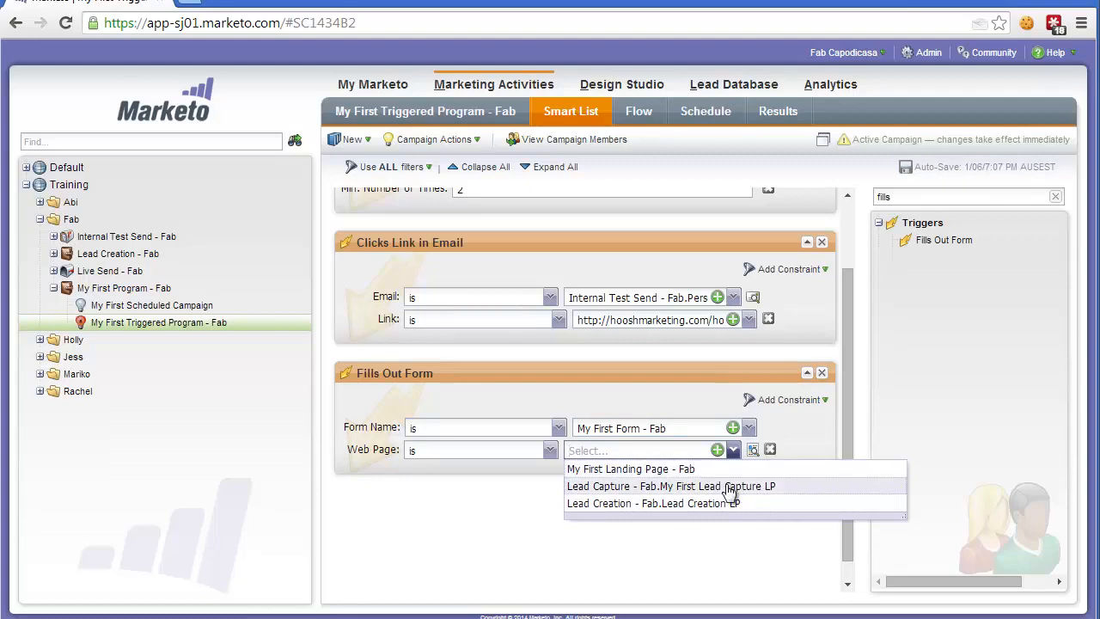
left_click(672, 485)
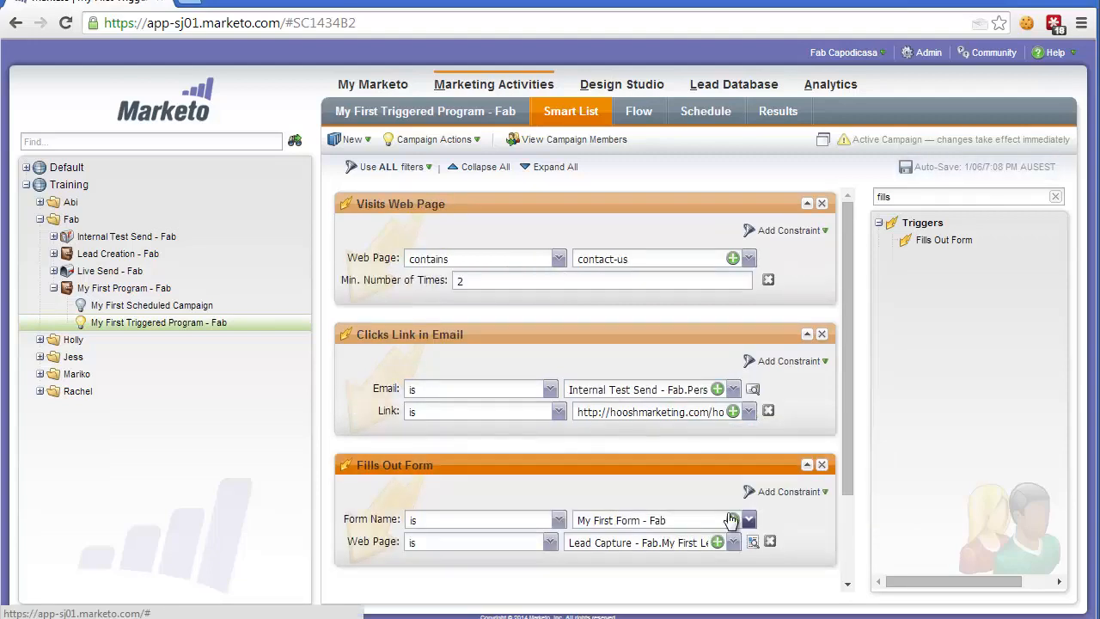